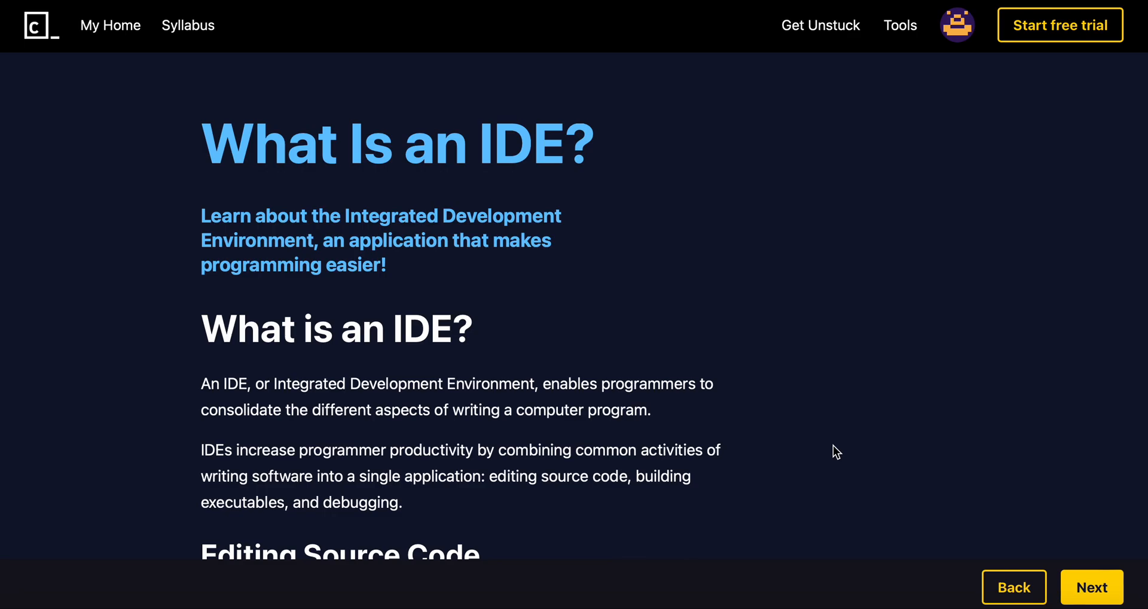
mouse_move(842, 340)
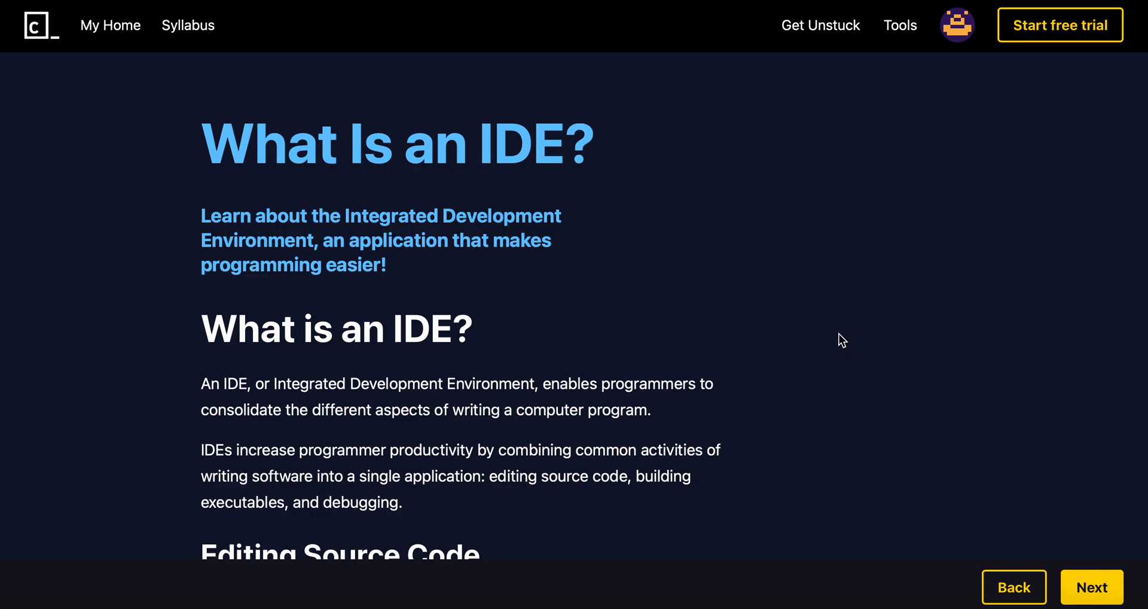
- Scroll down past the introduction and Editing Source Code to reach Syntax Highlighting
scroll(down, 3)
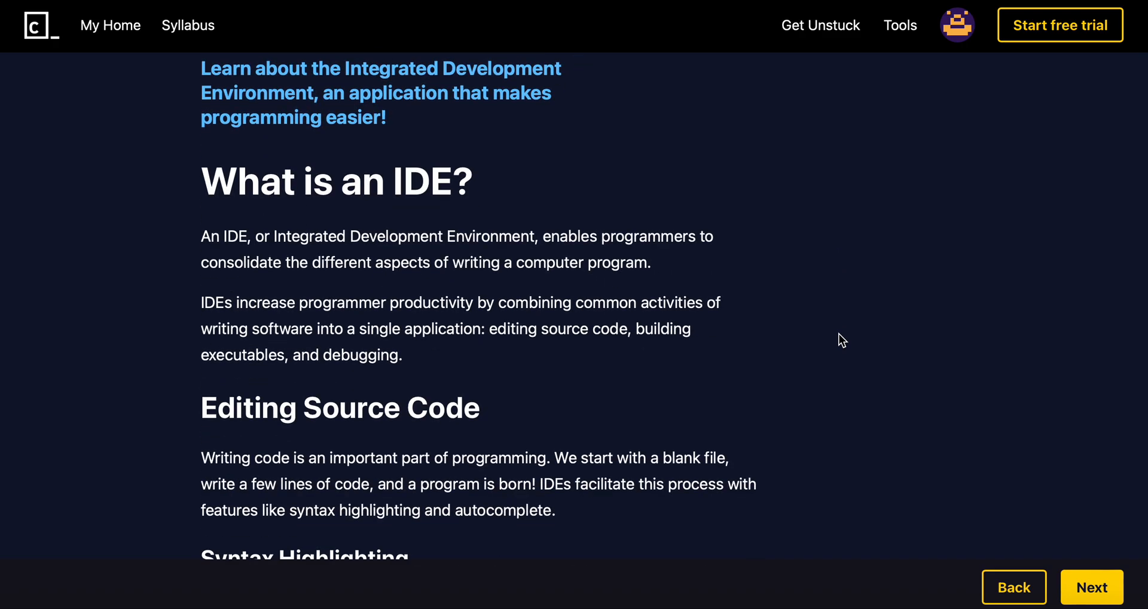
mouse_move(865, 281)
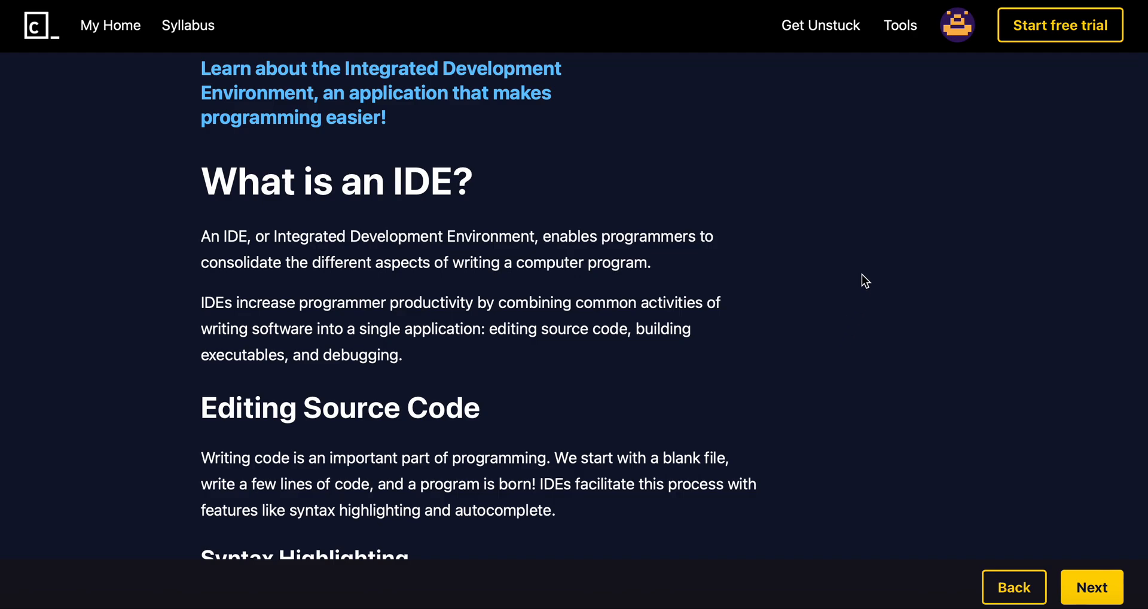
scroll(down, 3)
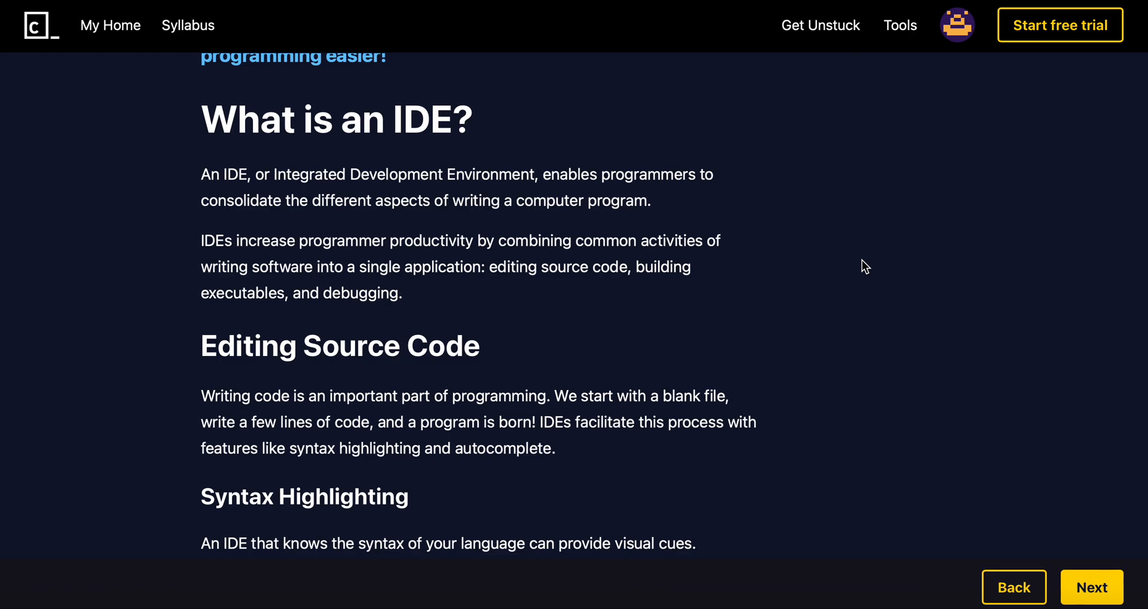
scroll(down, 3)
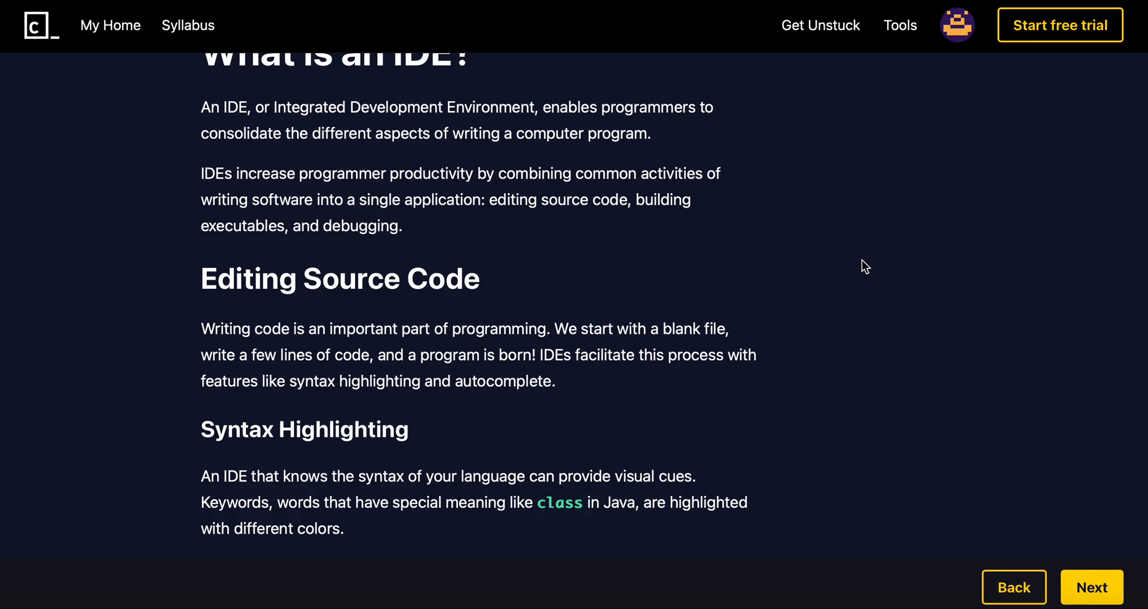
scroll(down, 3)
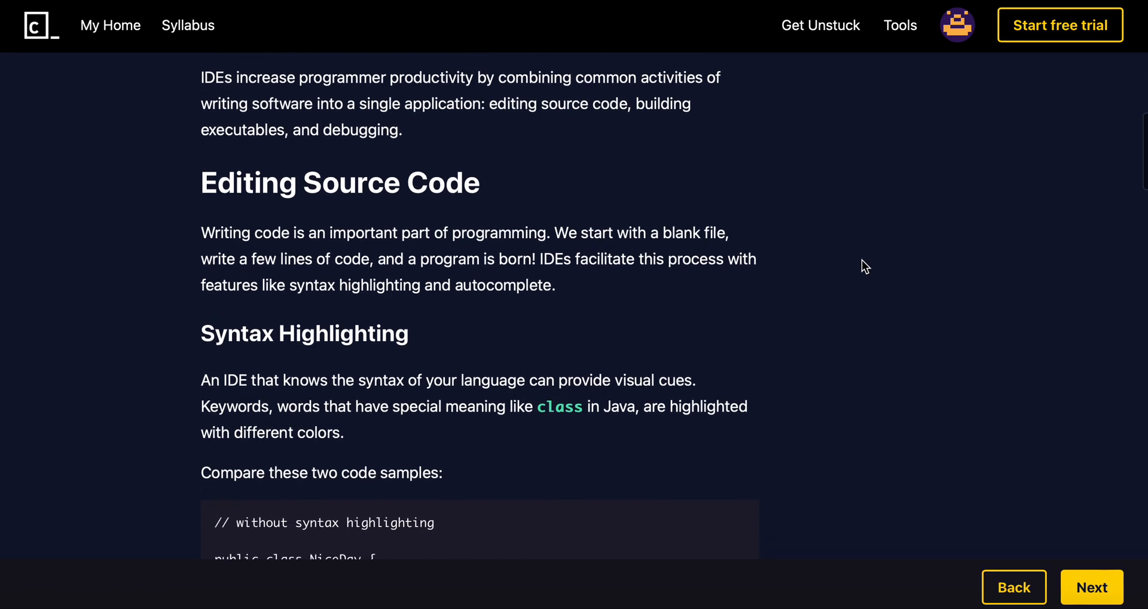
- Scroll through Syntax Highlighting until the unhighlighted NiceDay Java sample is fully read
scroll(down, 3)
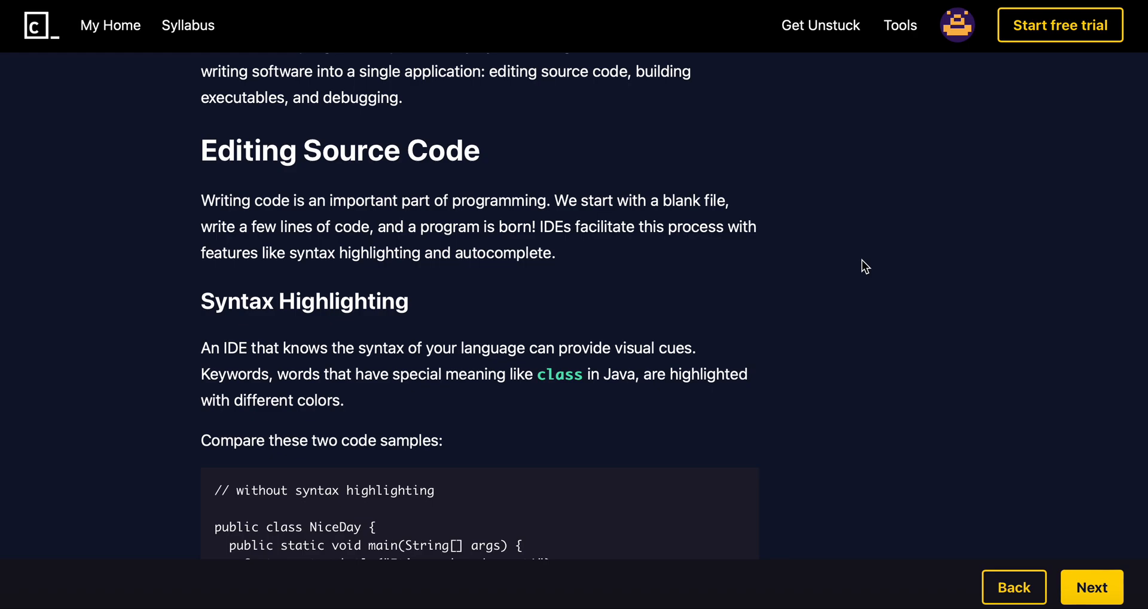
scroll(down, 3)
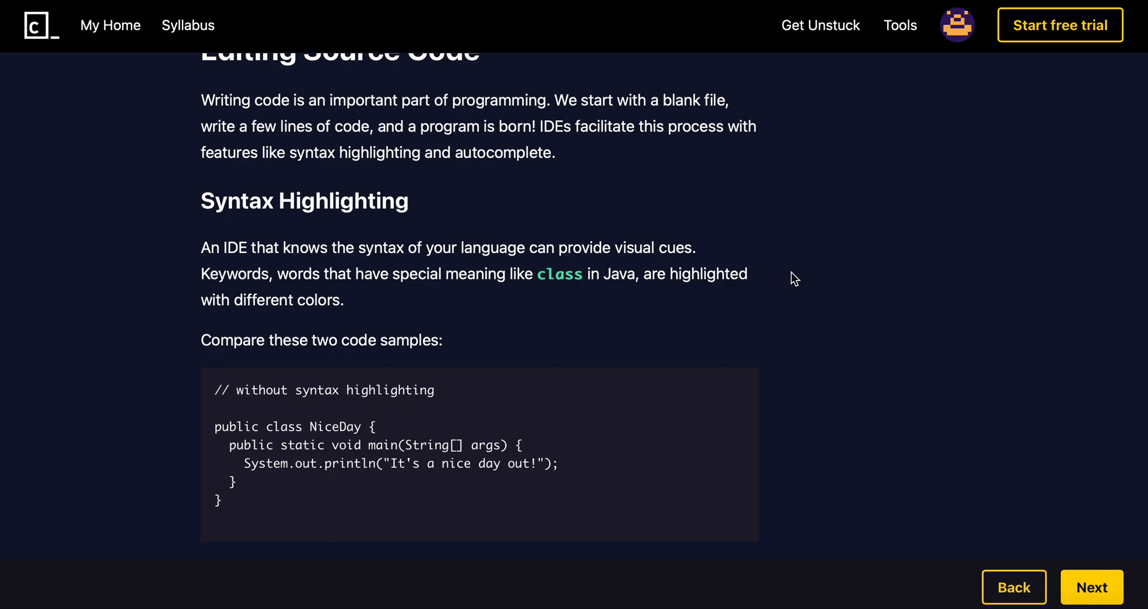
scroll(down, 3)
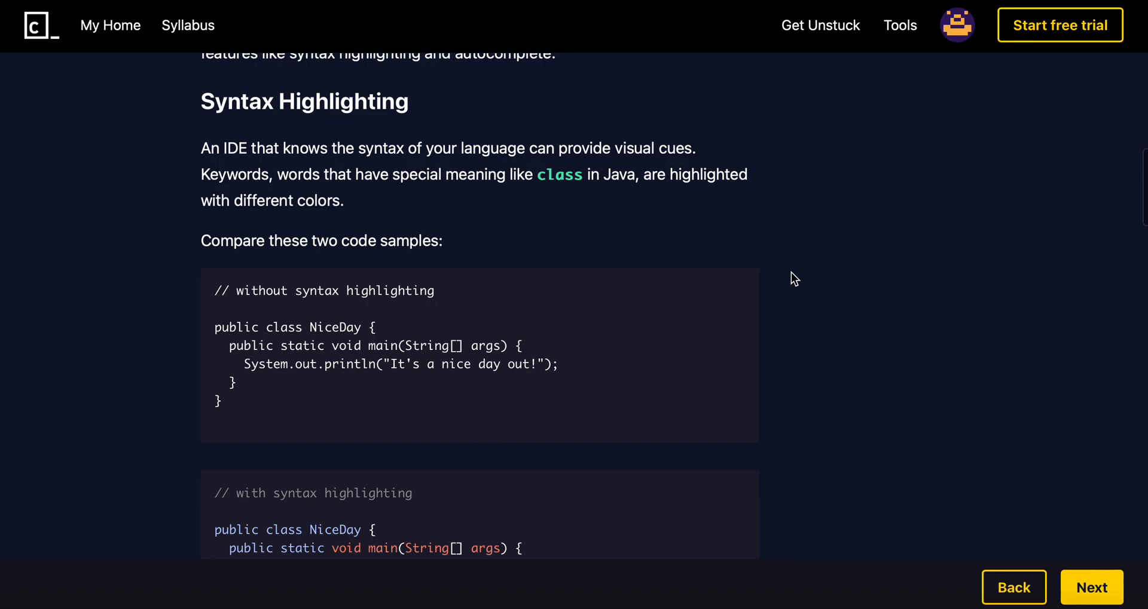
- Bring both NiceDay samples into view and briefly mark part of the println greeting string
scroll(down, 3)
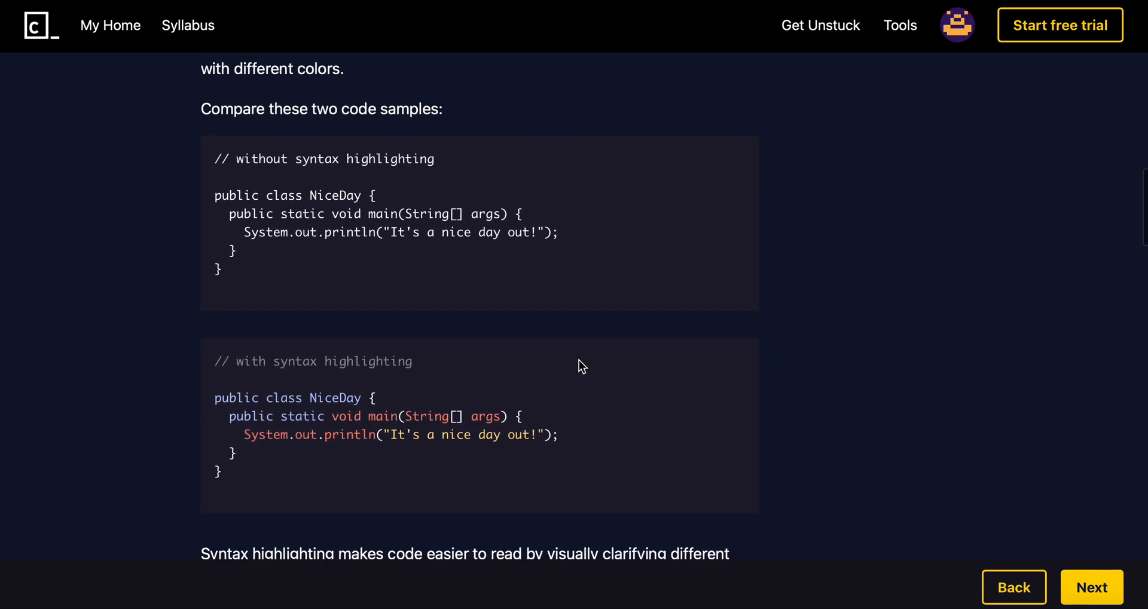
mouse_move(420, 394)
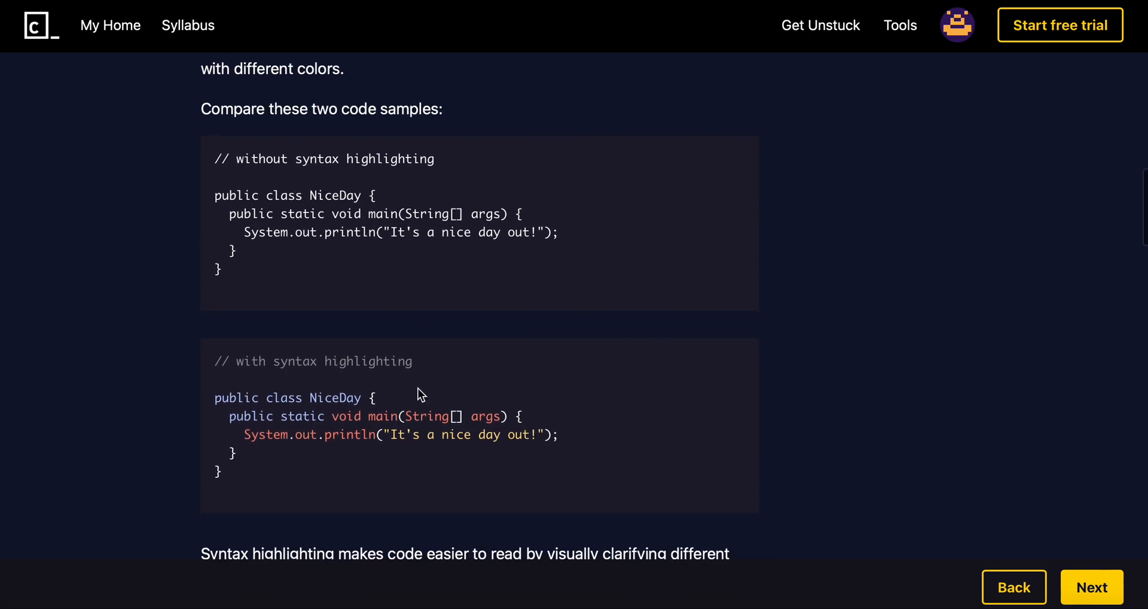
mouse_move(214, 413)
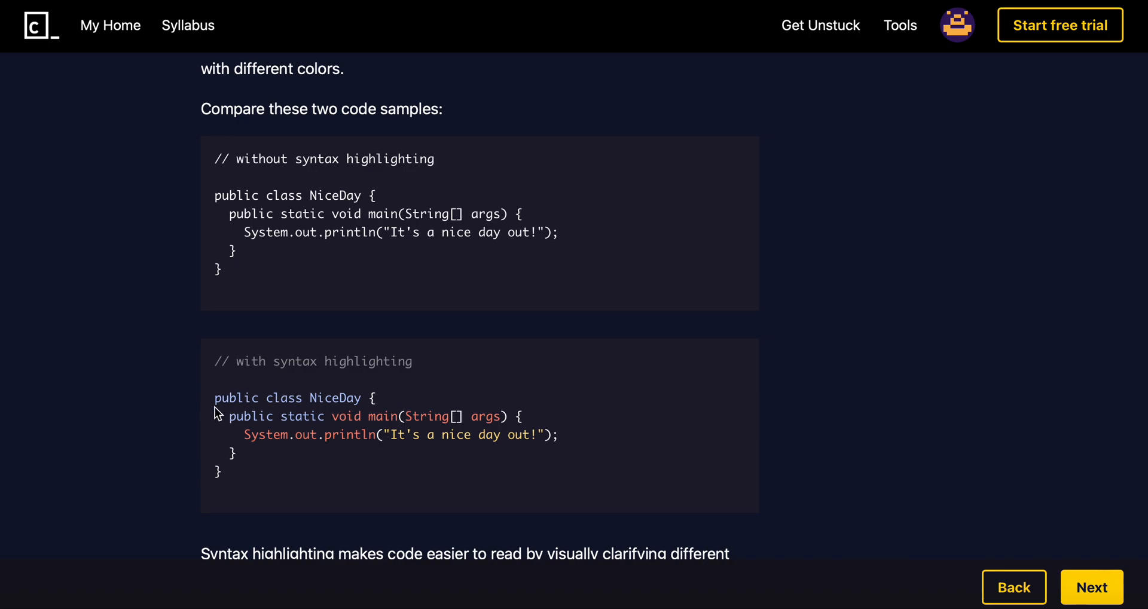
mouse_move(437, 455)
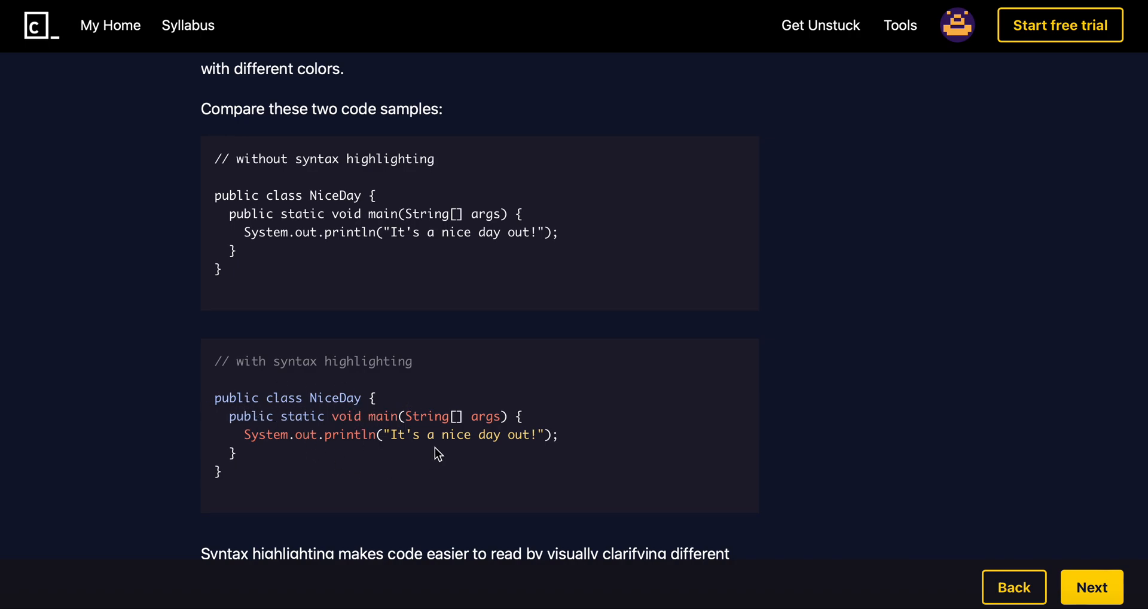
mouse_move(370, 497)
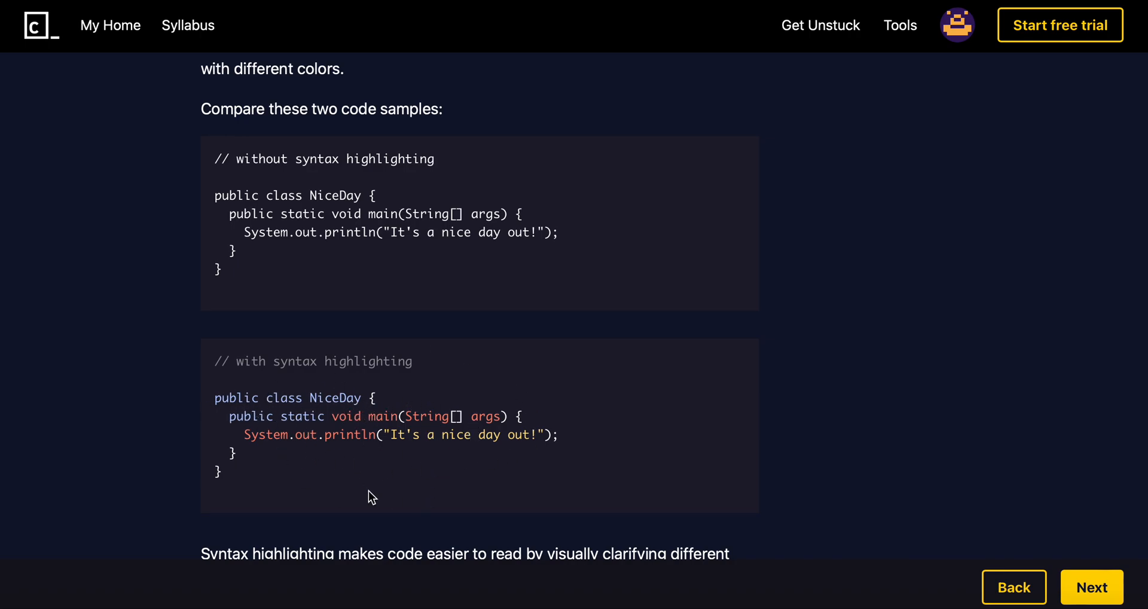
drag(392, 434, 469, 435)
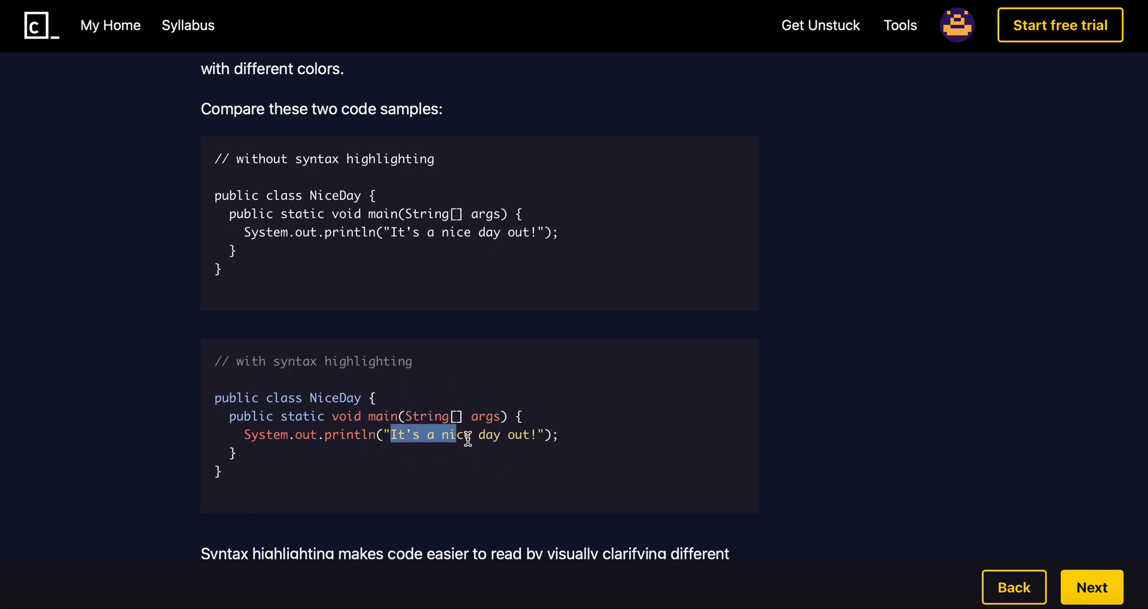
click(472, 434)
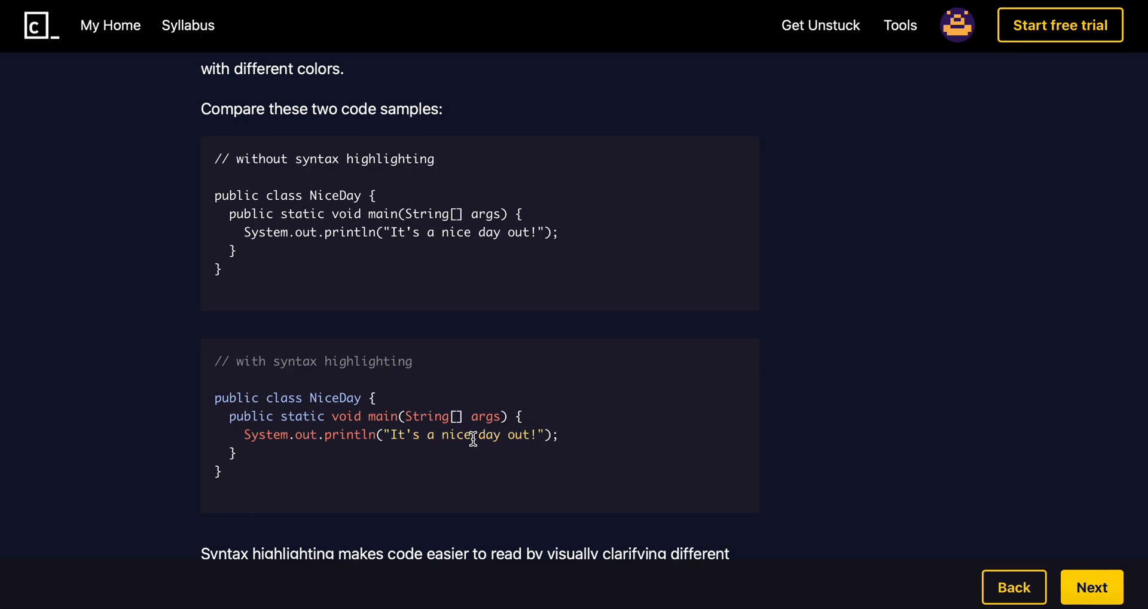
mouse_move(383, 464)
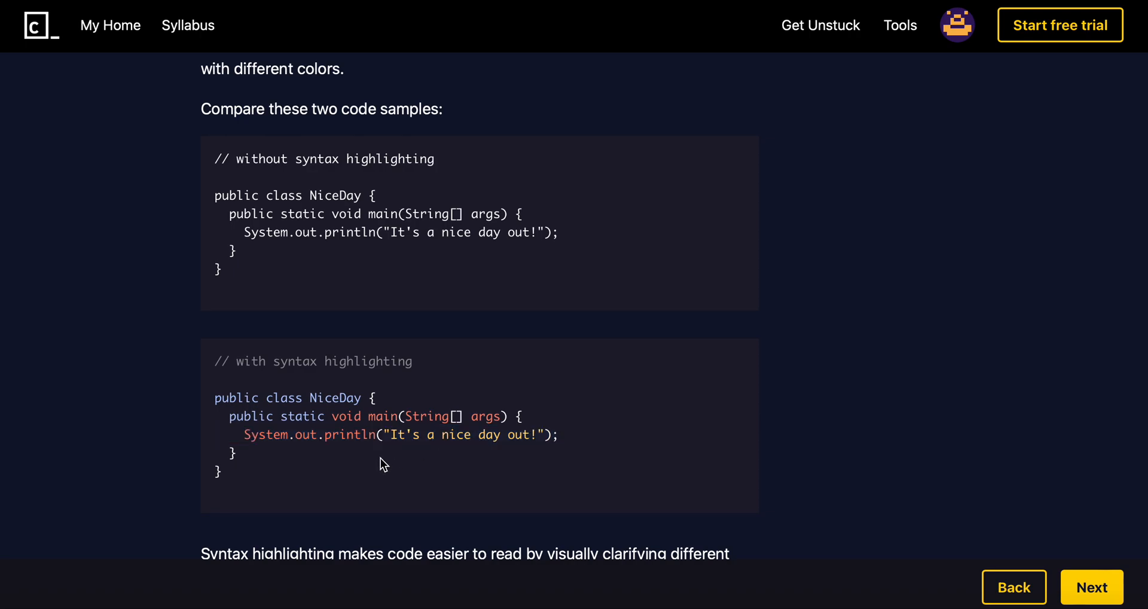
mouse_move(298, 442)
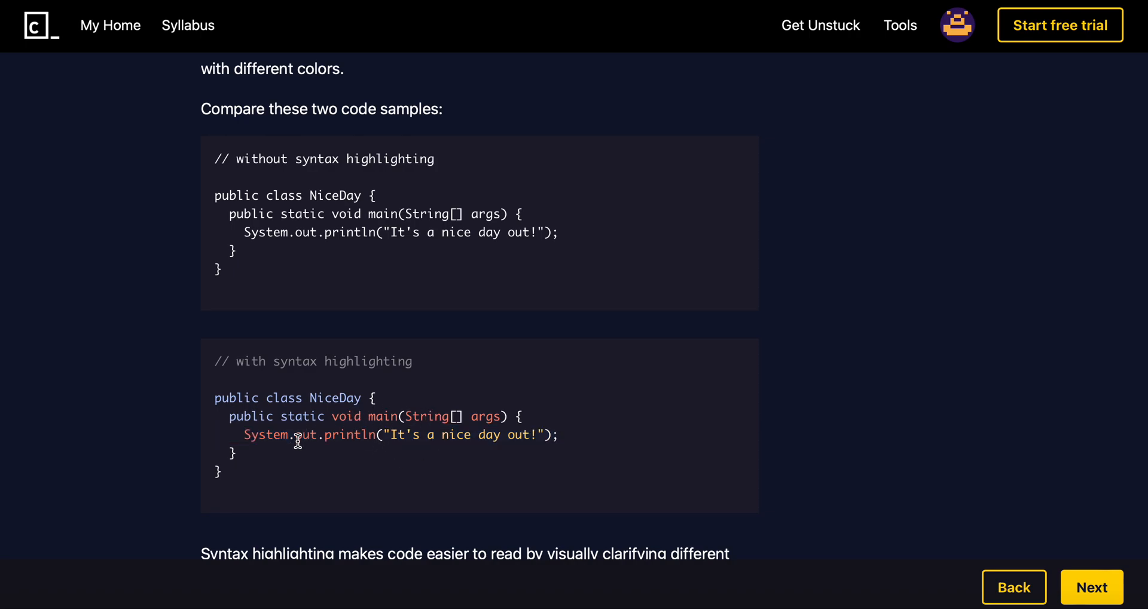
mouse_move(366, 428)
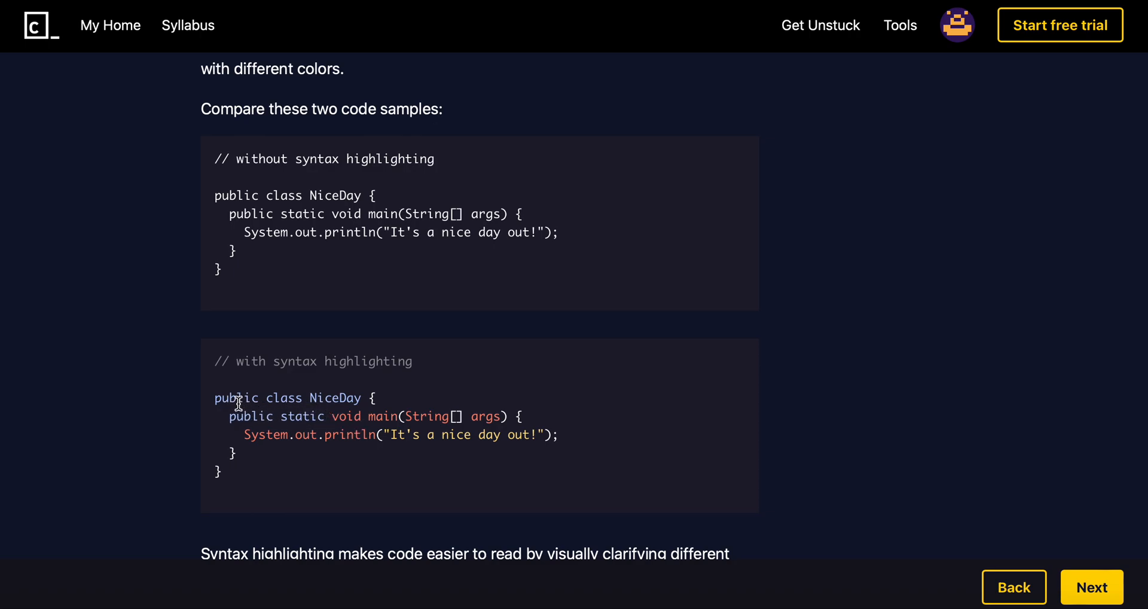
mouse_move(285, 413)
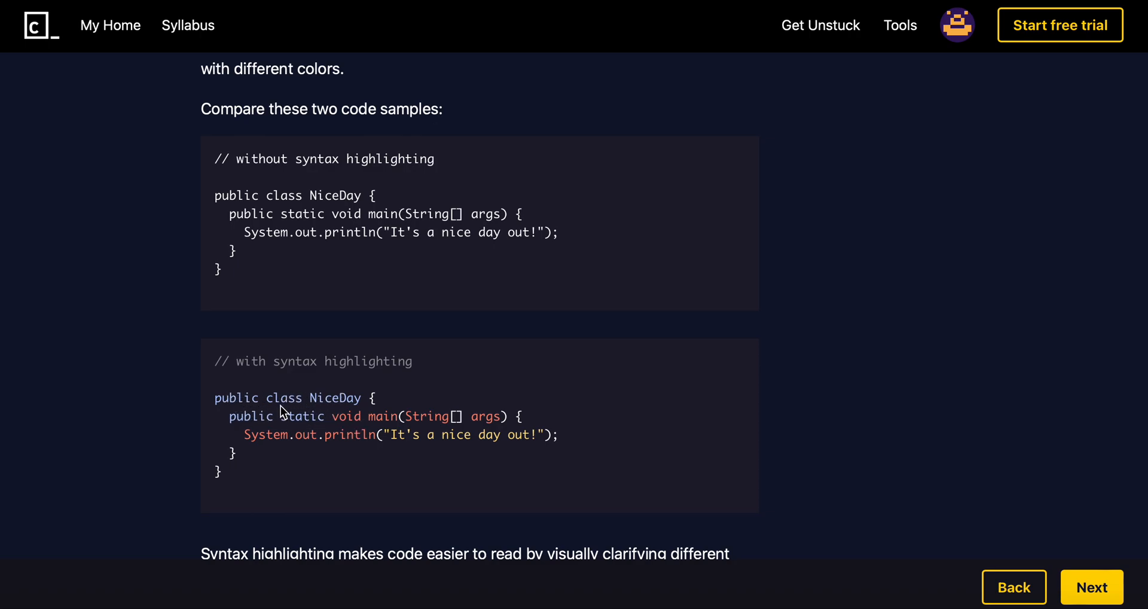
mouse_move(265, 432)
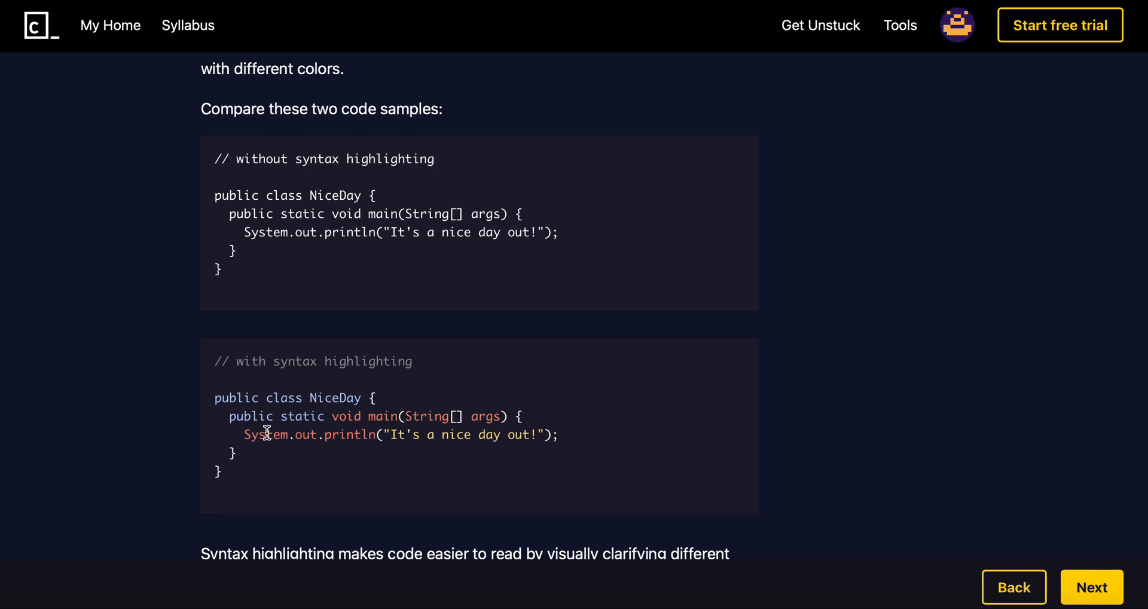
mouse_move(564, 345)
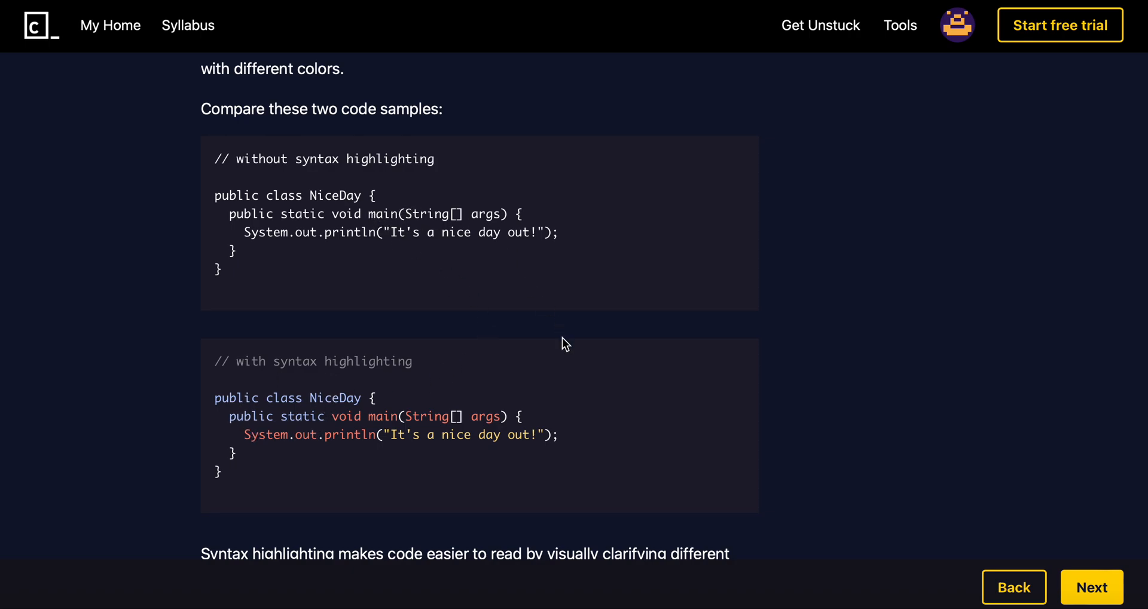
- Scroll through the Autocomplete section's animated System.out.println example to the Building Executables heading
scroll(down, 3)
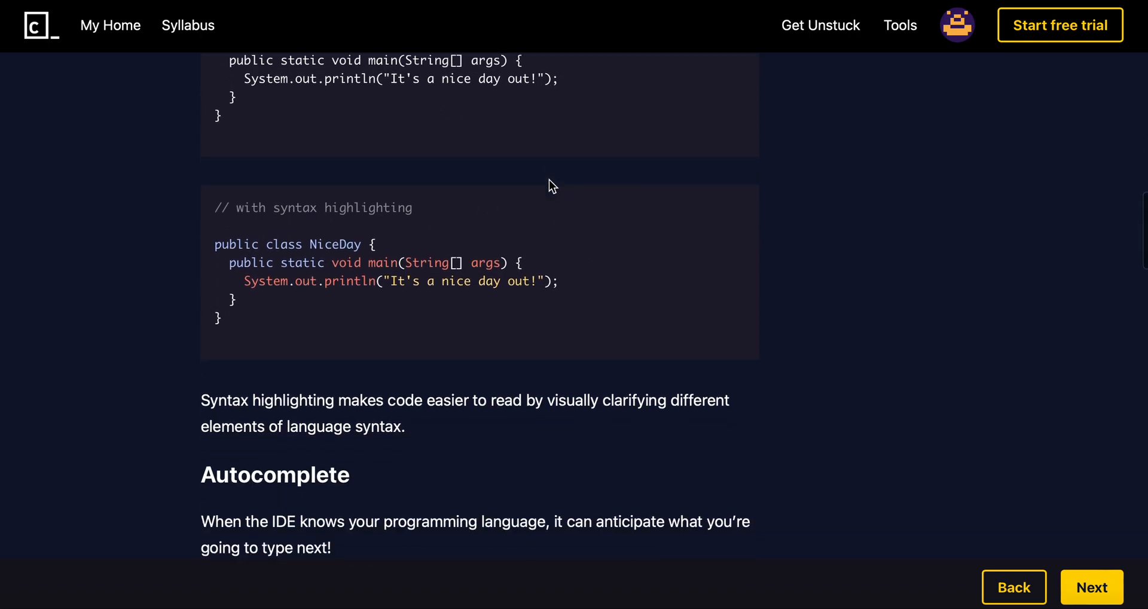
scroll(down, 3)
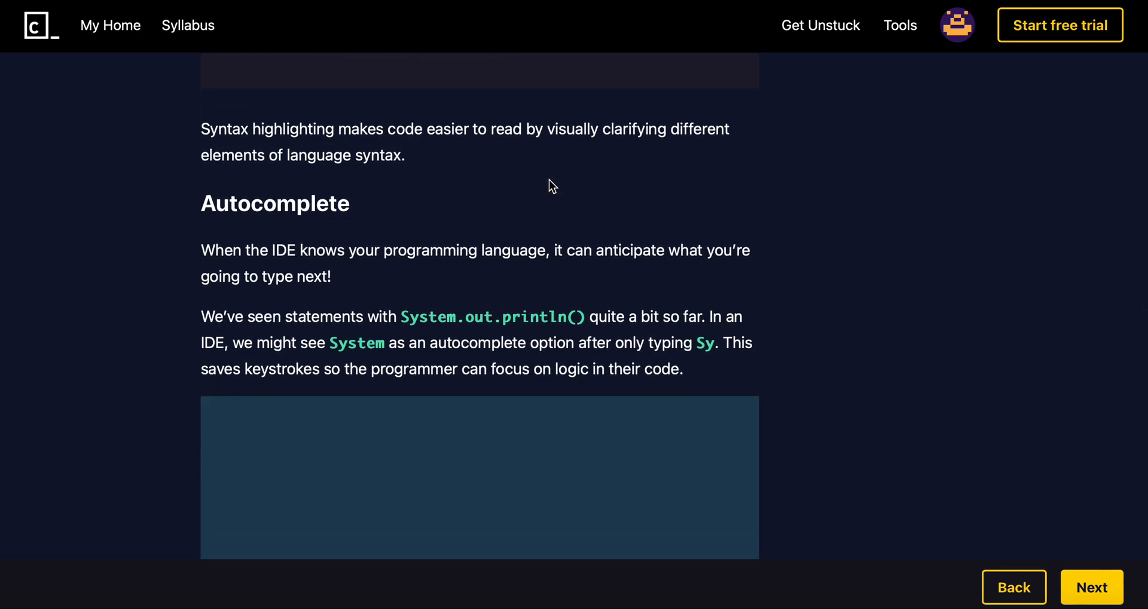
scroll(down, 3)
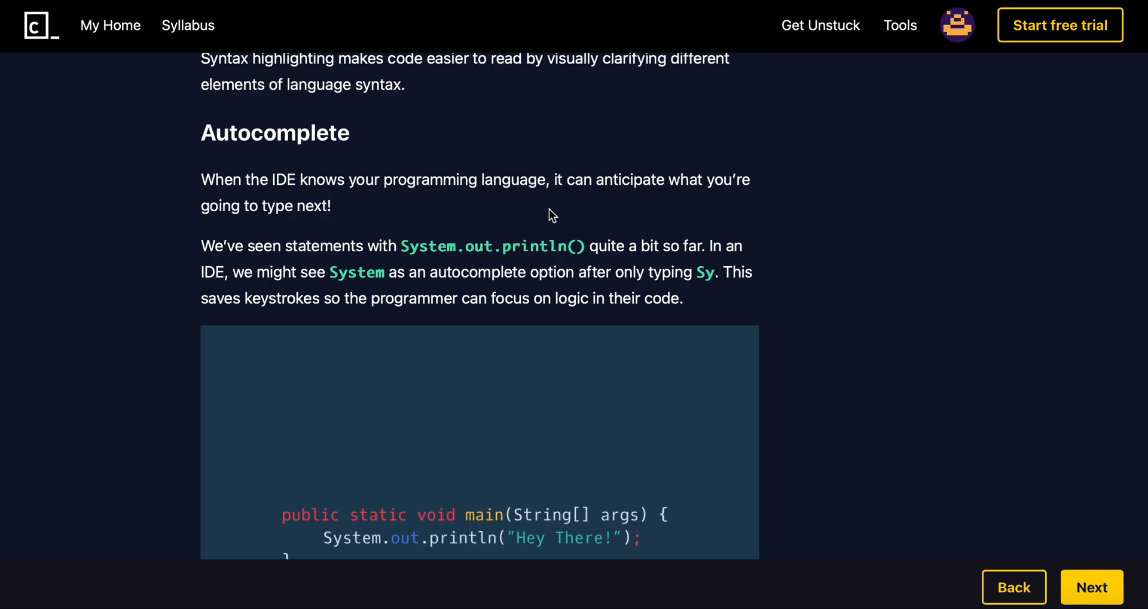
scroll(down, 3)
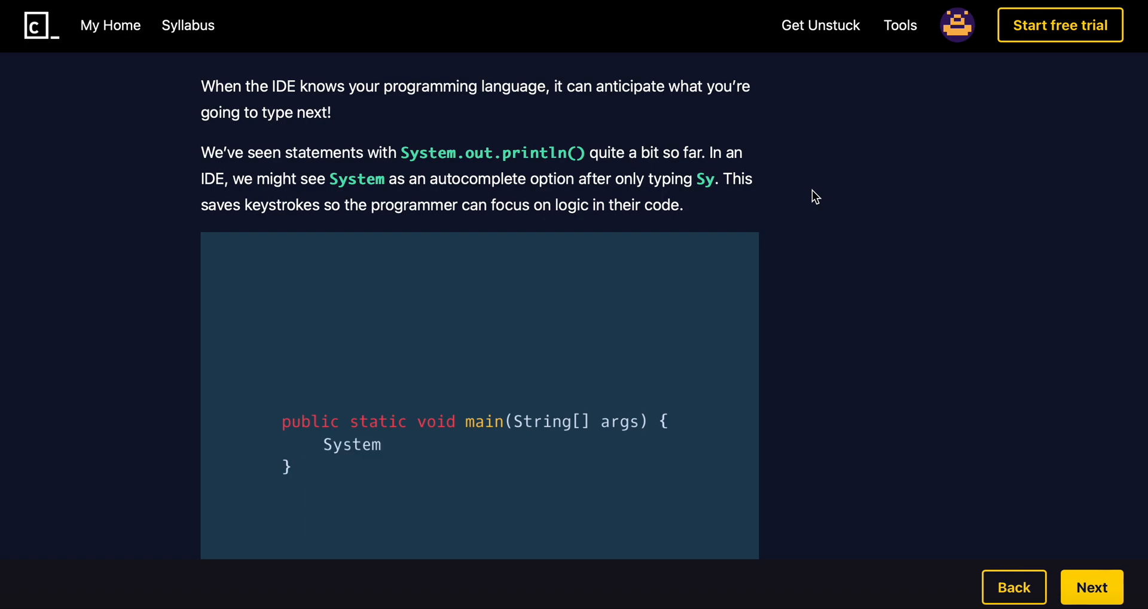
text(.out.println(”Hey There!”);)
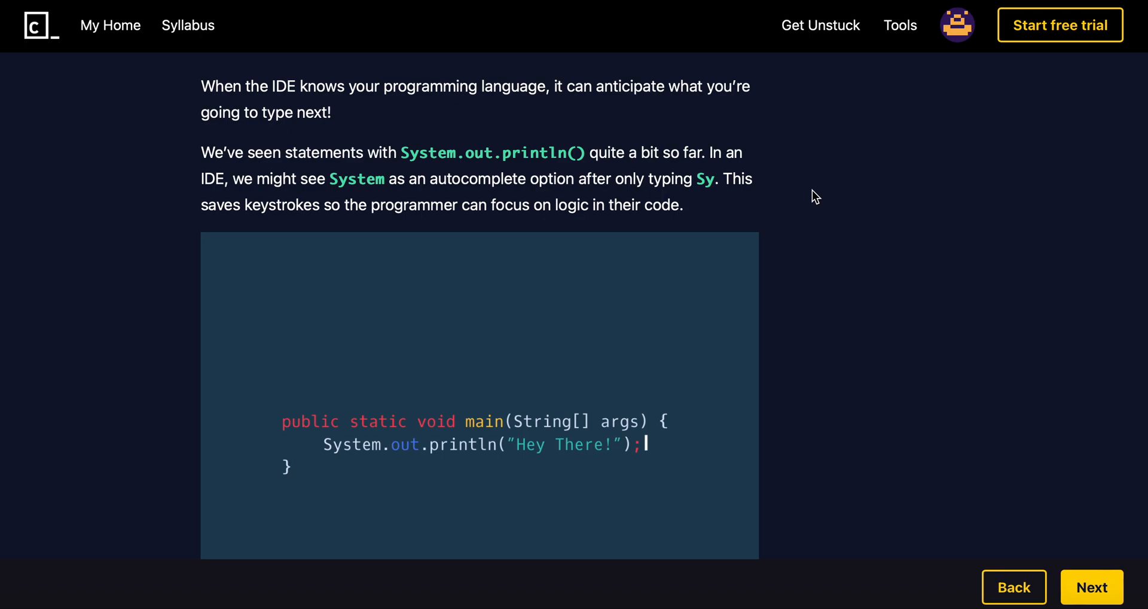
scroll(down, 3)
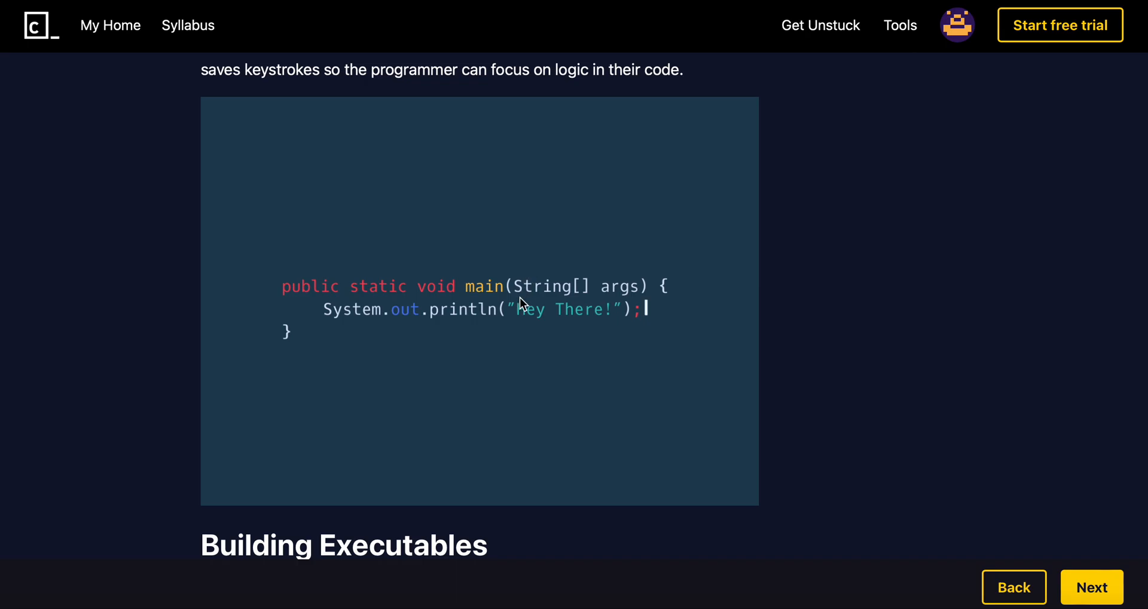
- Scroll through Building Executables down to the Debugging heading and its code example
scroll(down, 3)
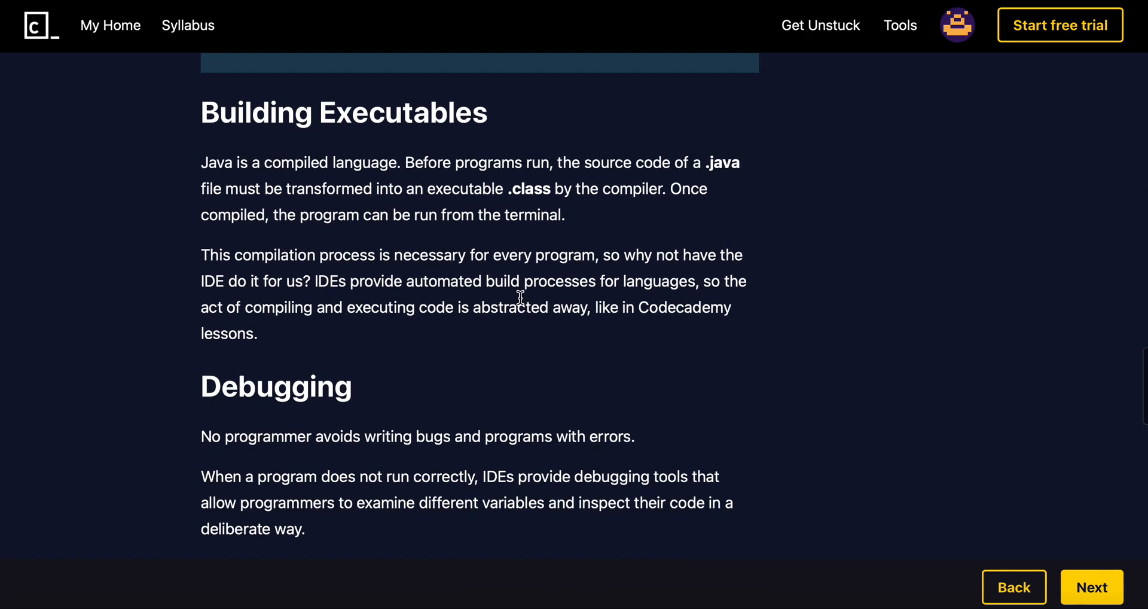
mouse_move(533, 333)
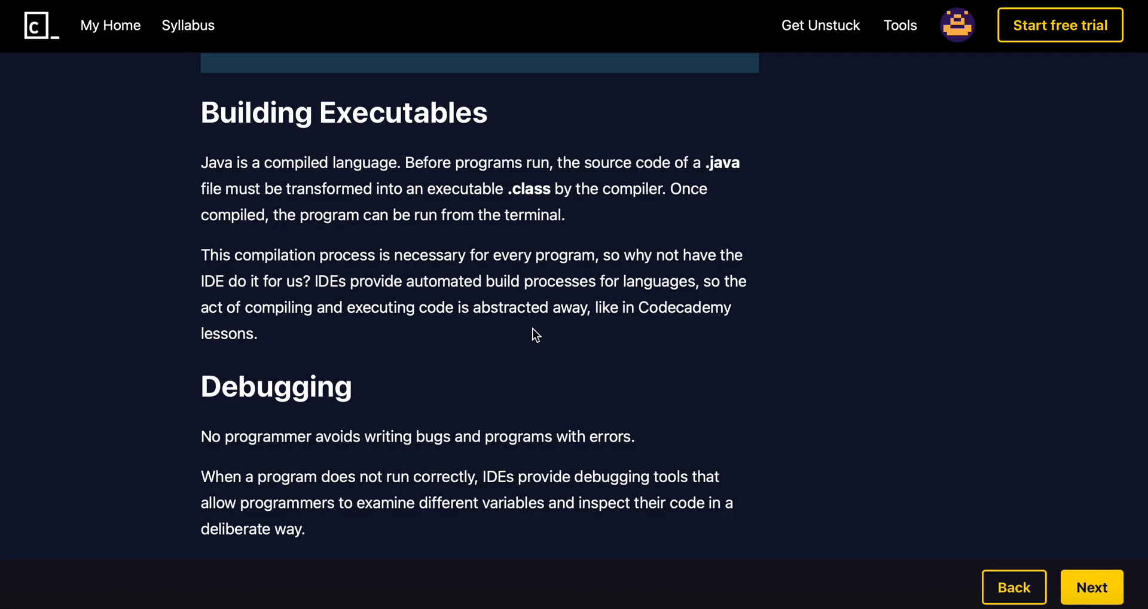
mouse_move(673, 360)
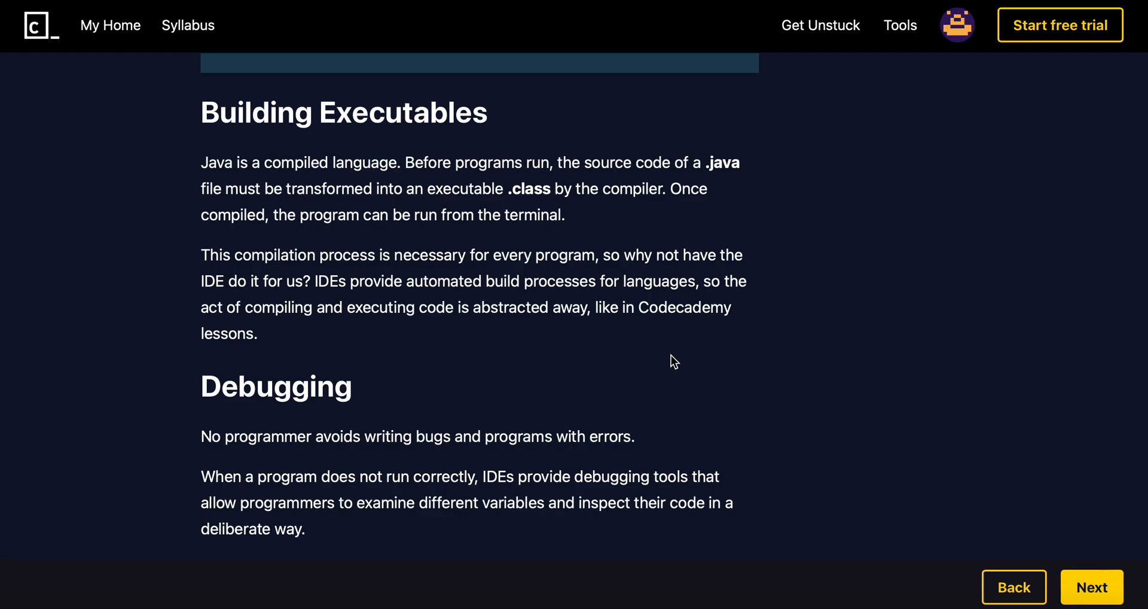
scroll(down, 3)
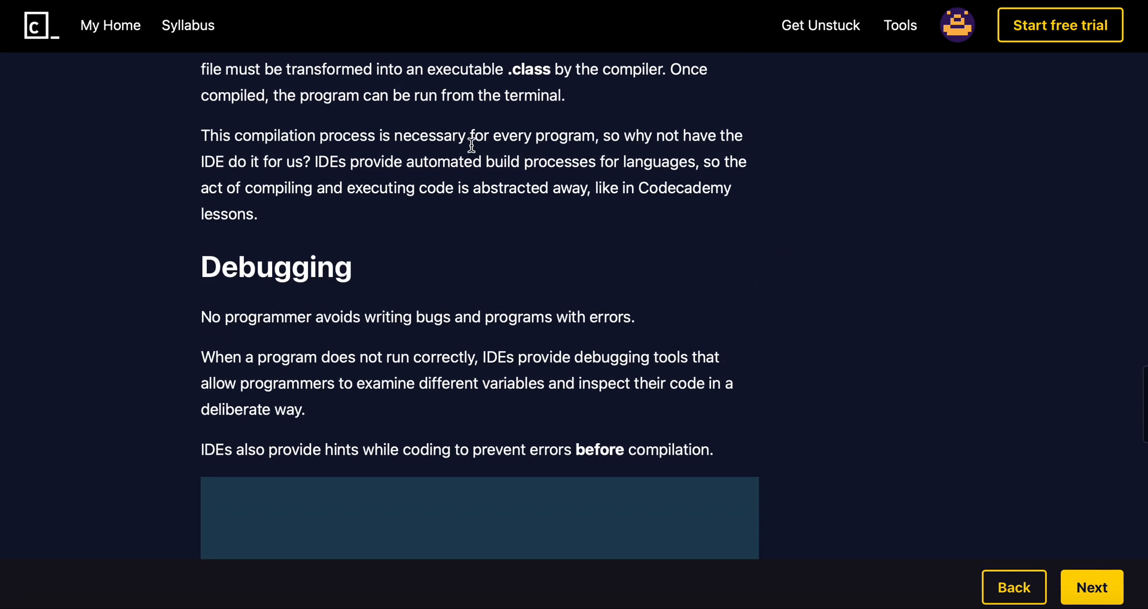
mouse_move(498, 214)
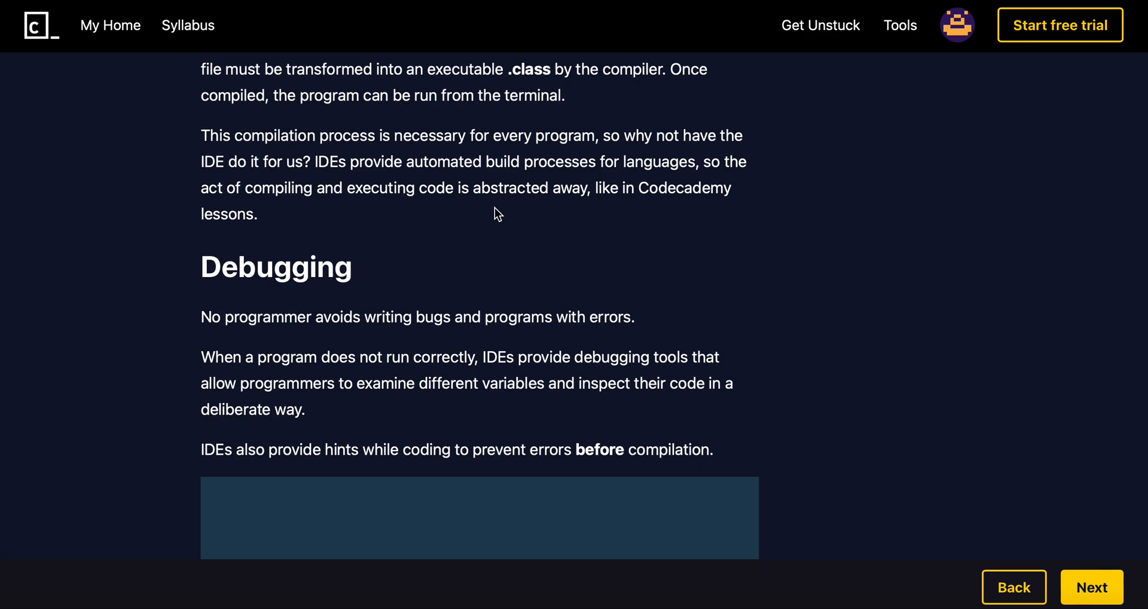
mouse_move(488, 230)
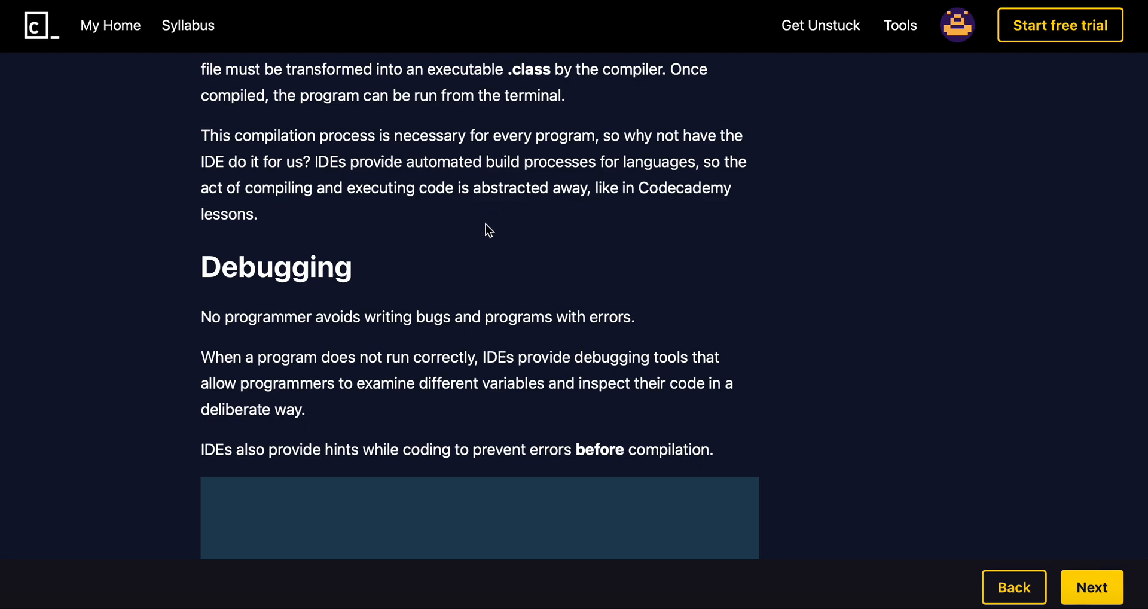
mouse_move(482, 239)
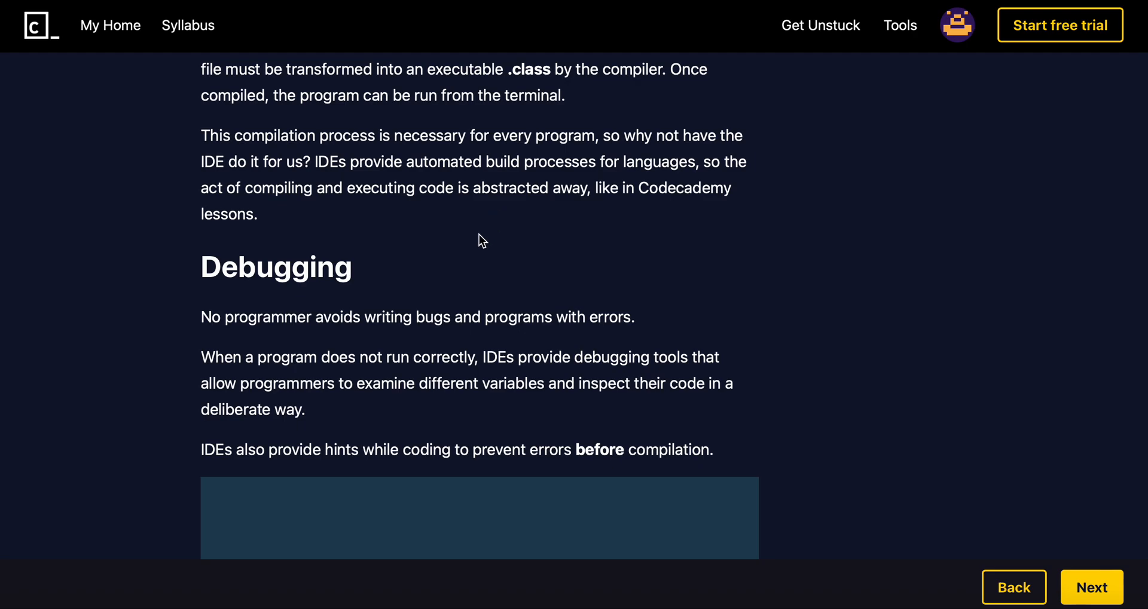
mouse_move(600, 249)
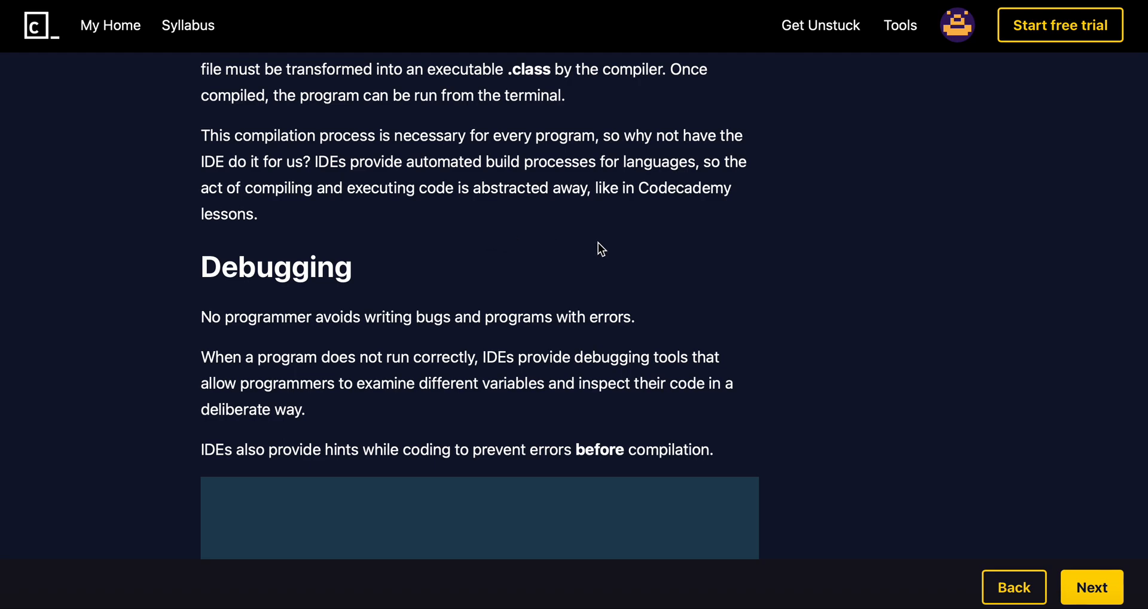
scroll(down, 3)
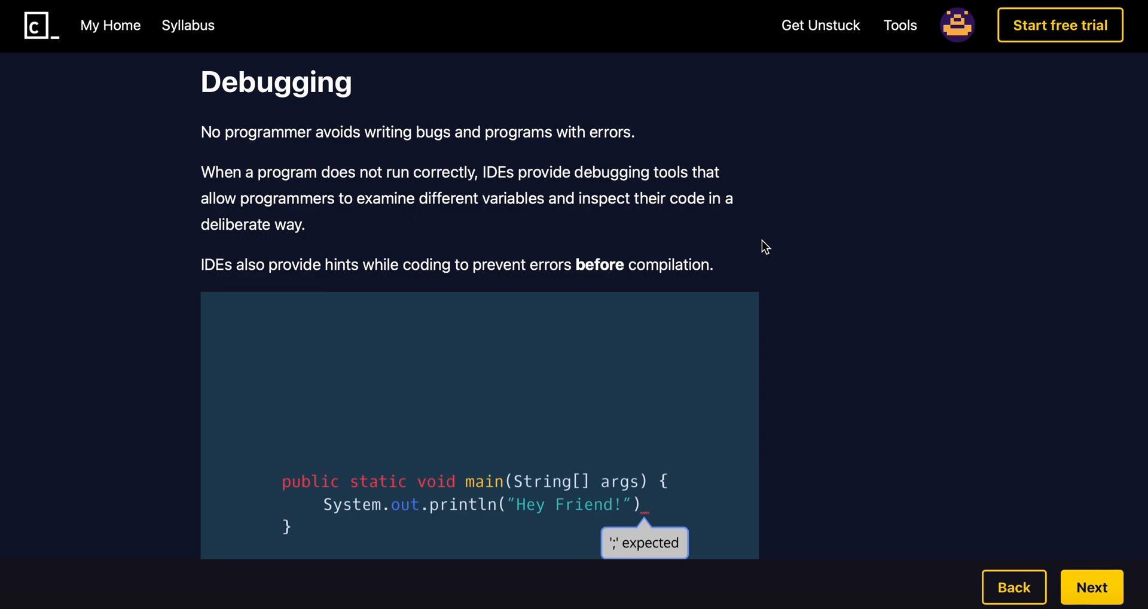
- Read the missing-semicolon hint example and scroll on to Coding On Your Computer
scroll(down, 3)
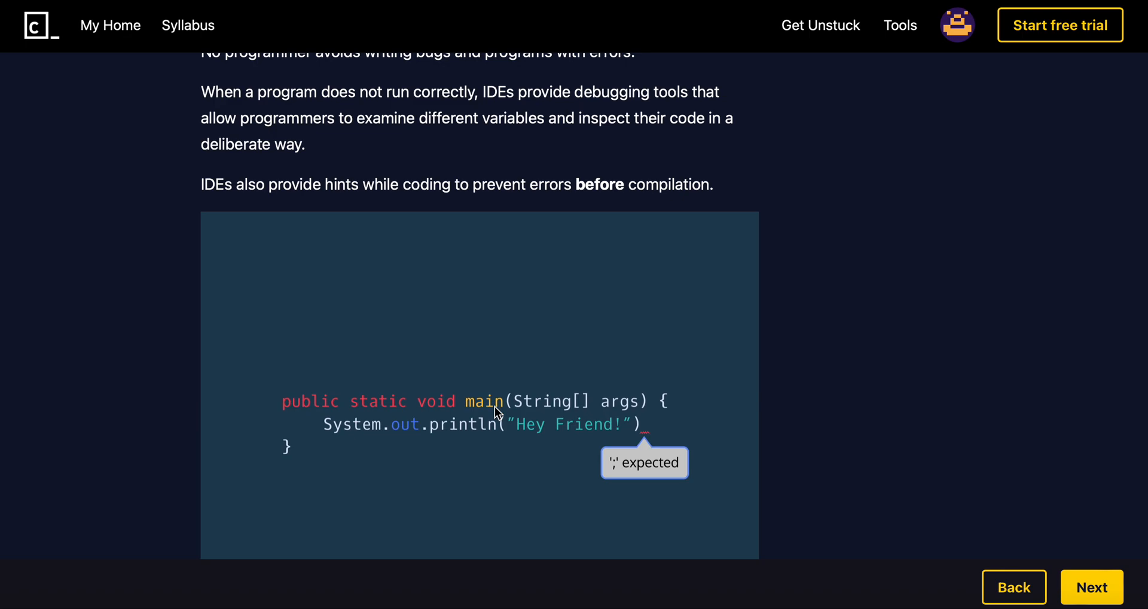
mouse_move(433, 187)
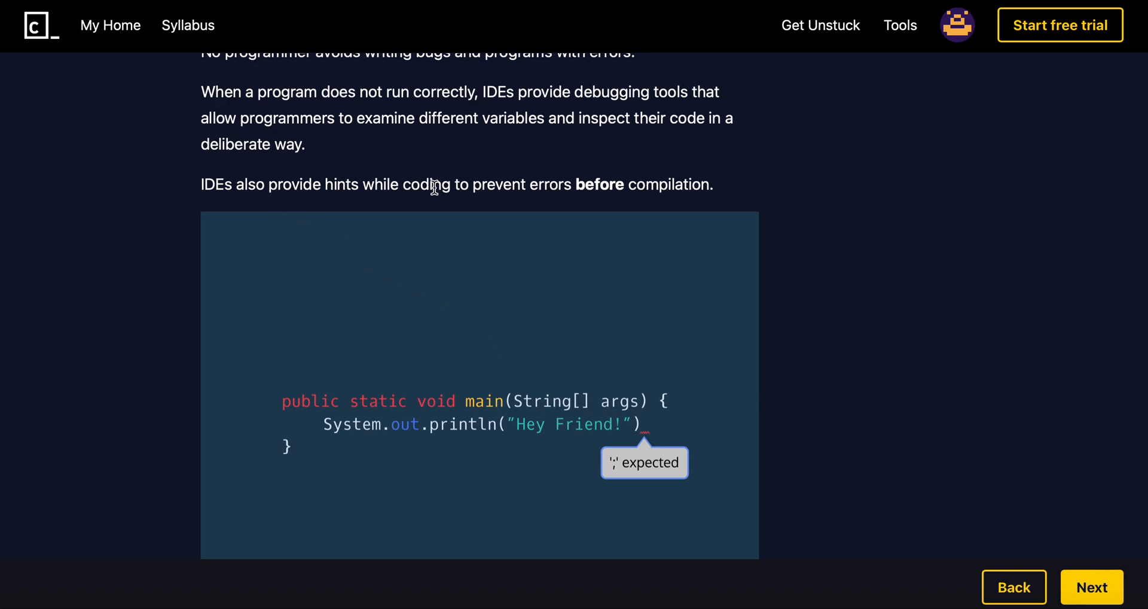
mouse_move(654, 184)
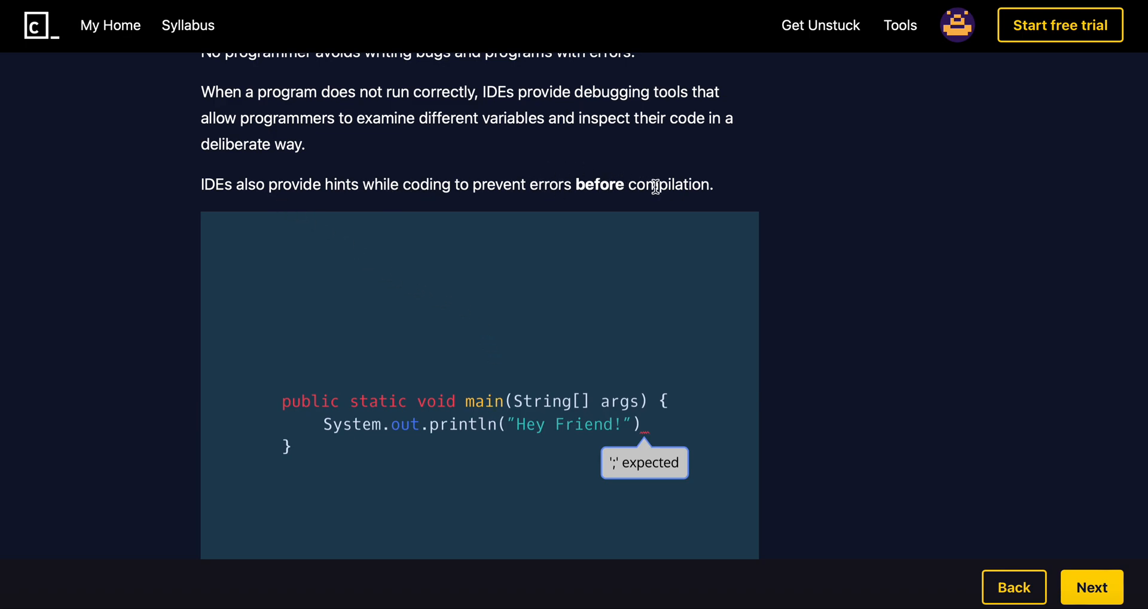
mouse_move(668, 320)
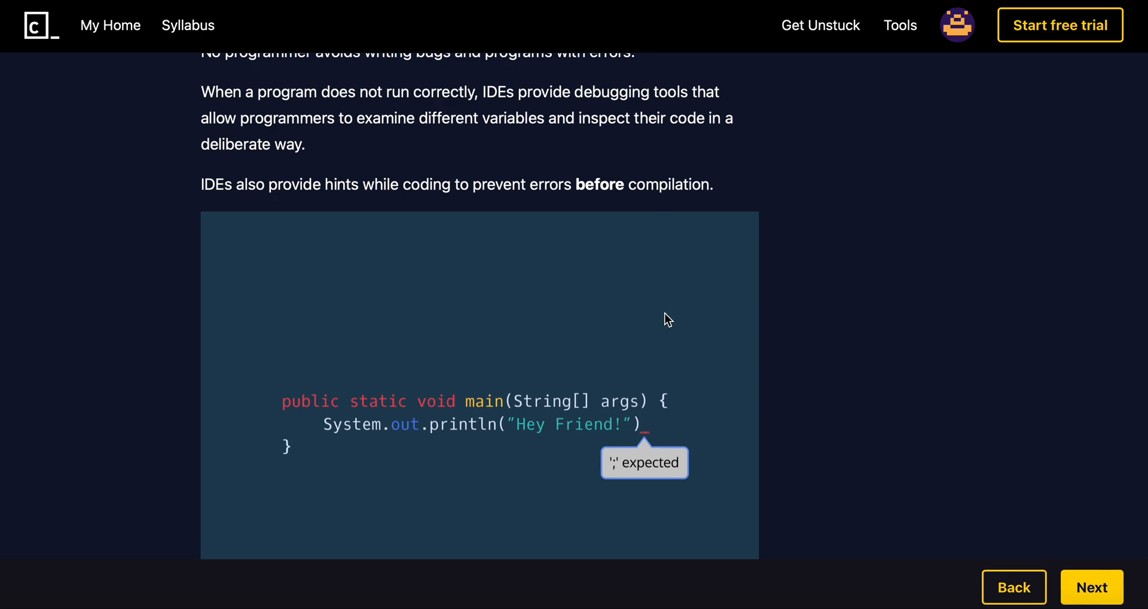
mouse_move(348, 426)
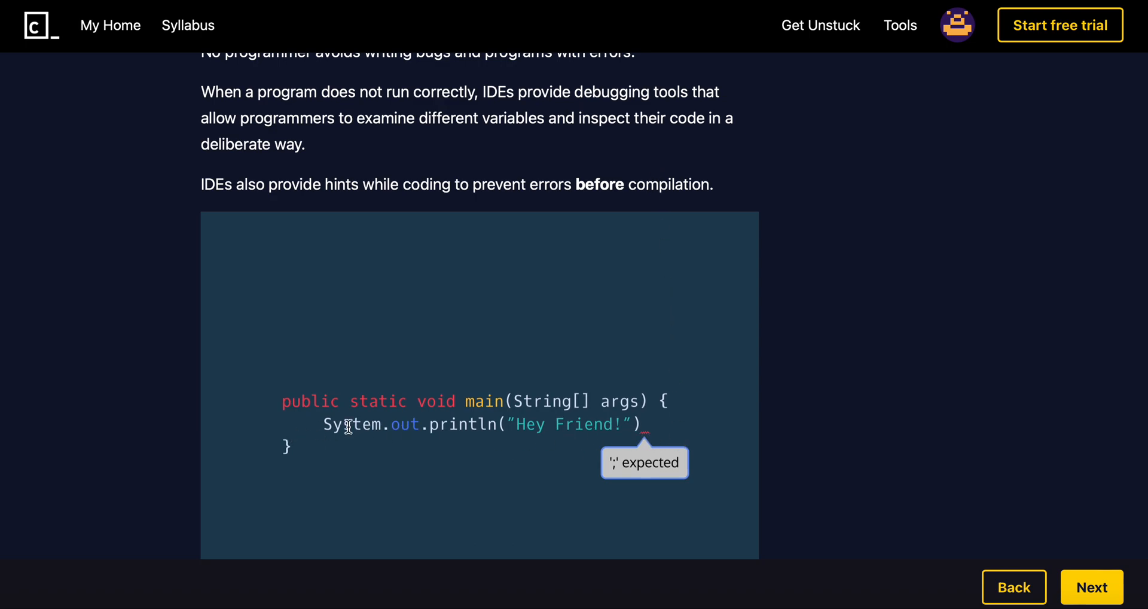
mouse_move(621, 466)
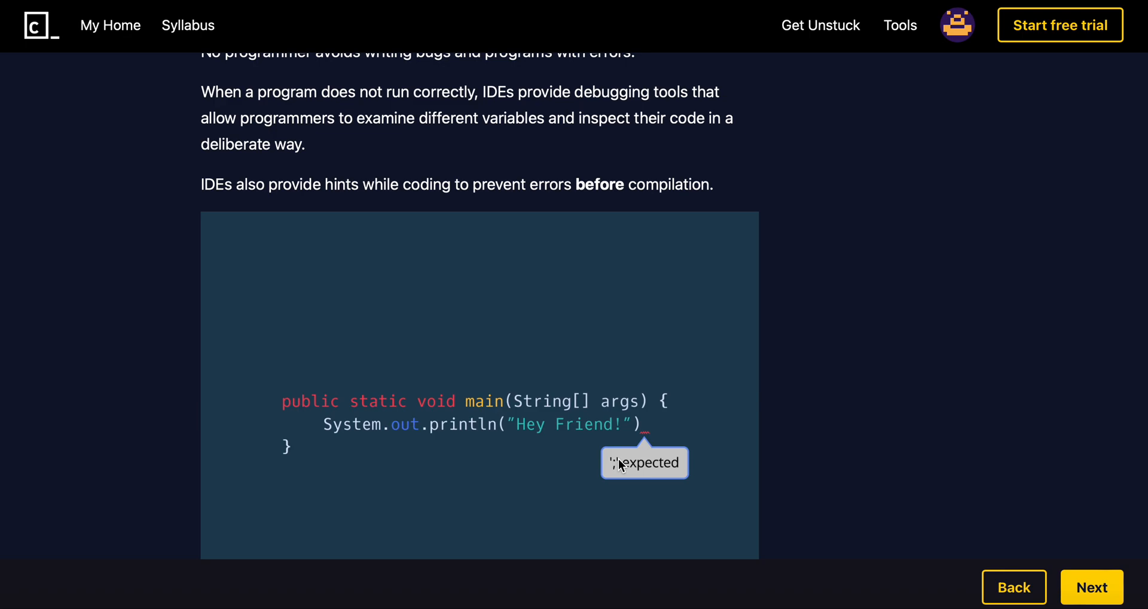
mouse_move(647, 451)
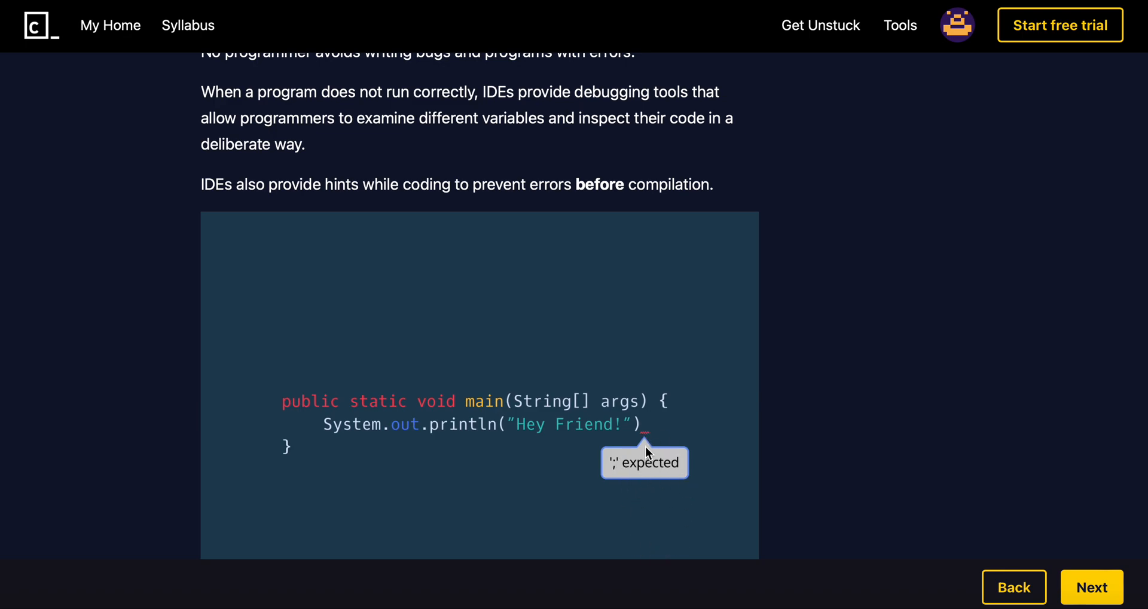
mouse_move(645, 431)
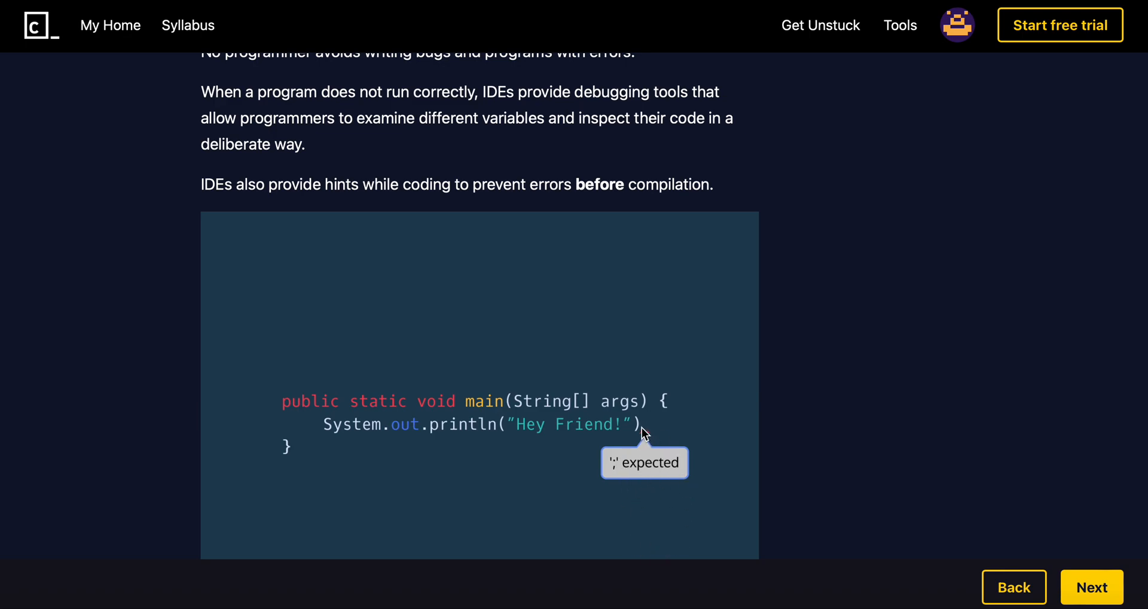
scroll(down, 3)
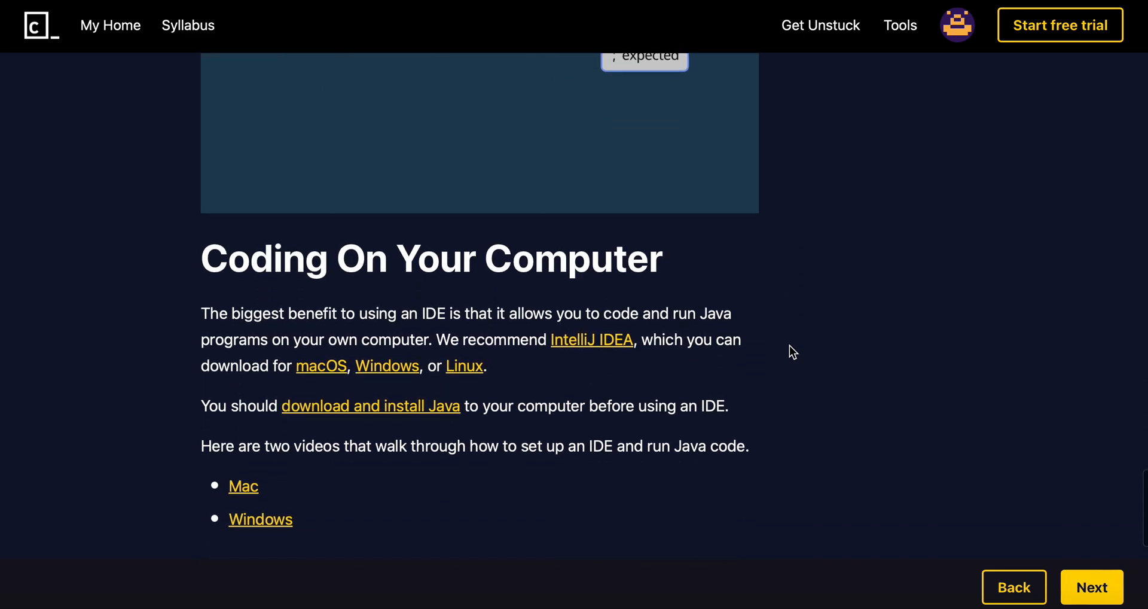
- Scroll to reveal the IntelliJ IDEA, Java install and setup-video links in the final section
scroll(down, 3)
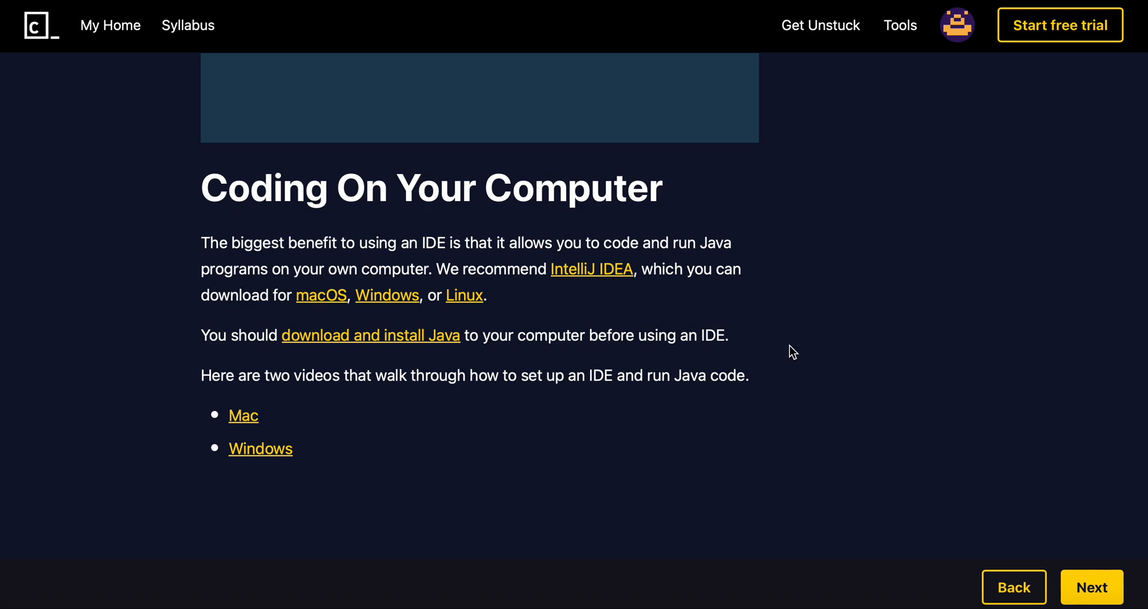
mouse_move(650, 242)
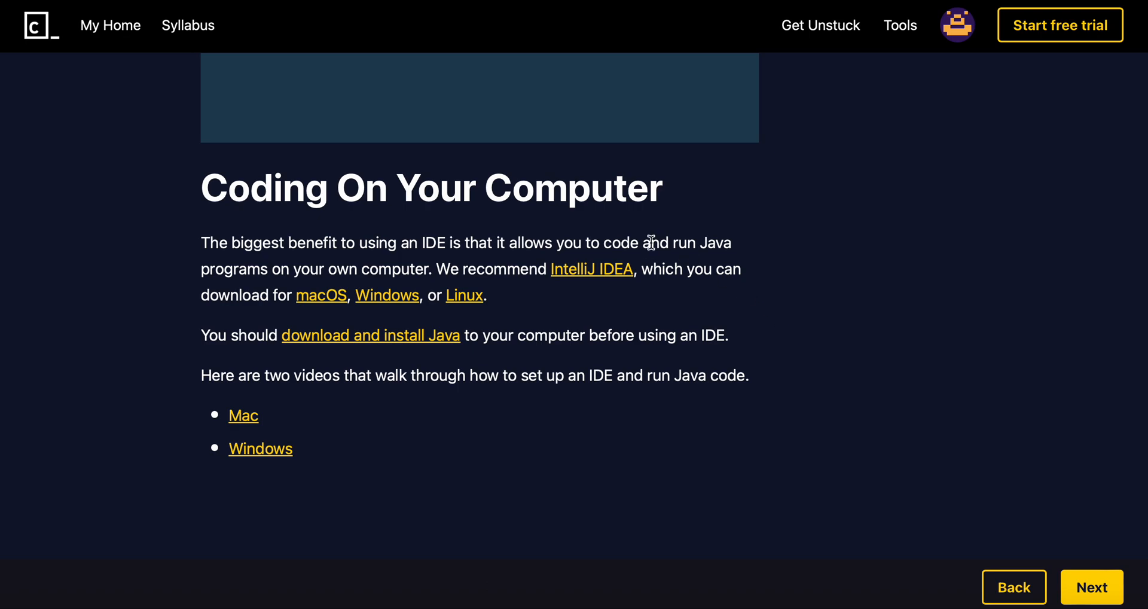
mouse_move(593, 305)
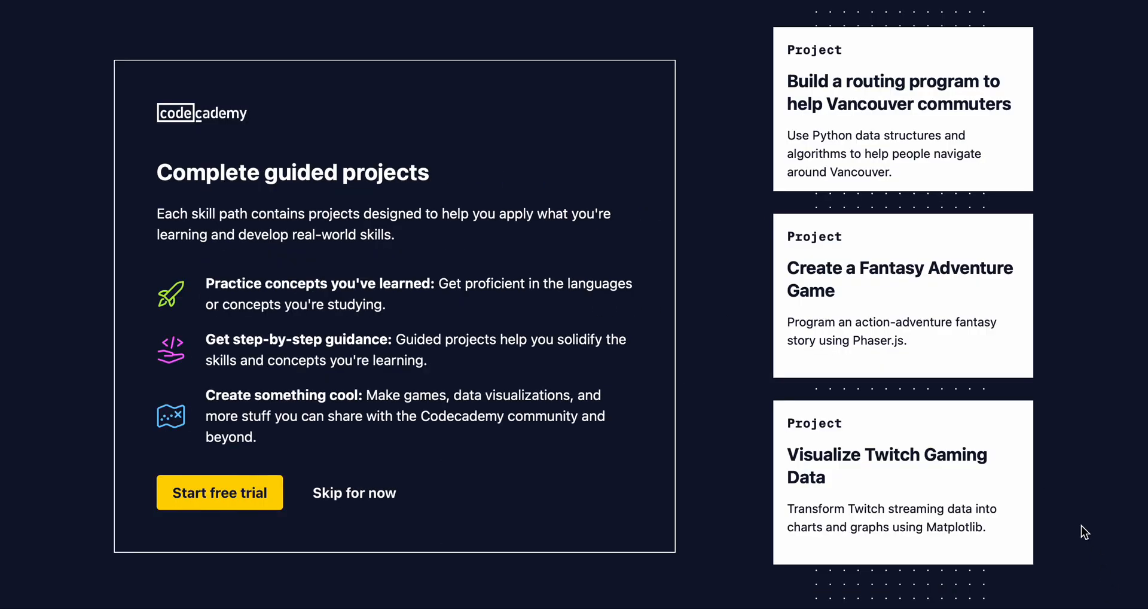
- Choose 'Skip for now' on the guided projects promotion to open Learn Java: Variables
click(354, 493)
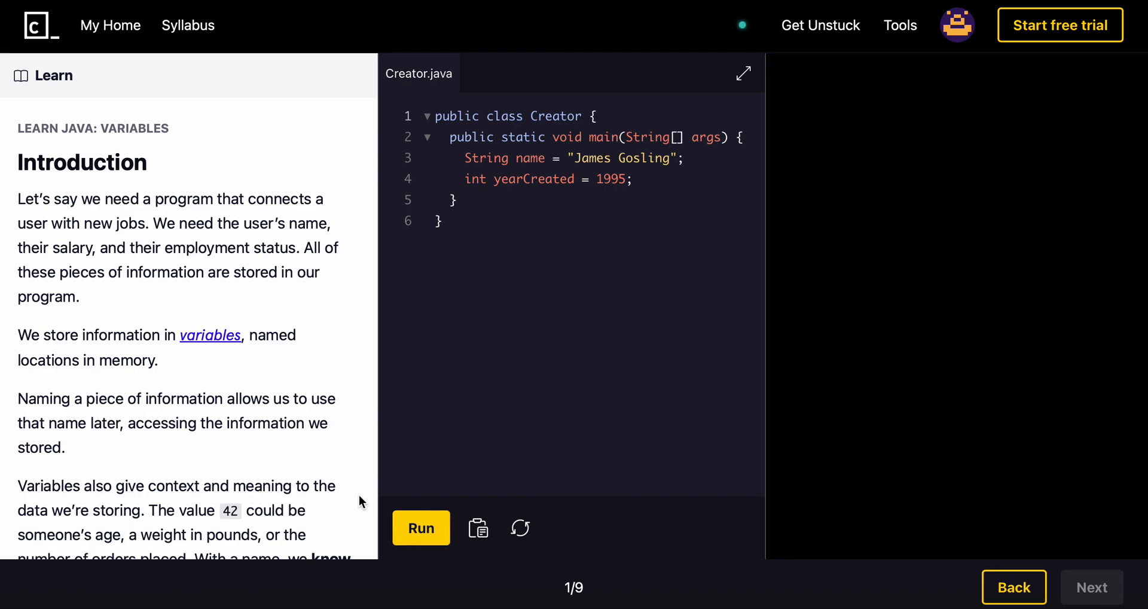
mouse_move(195, 160)
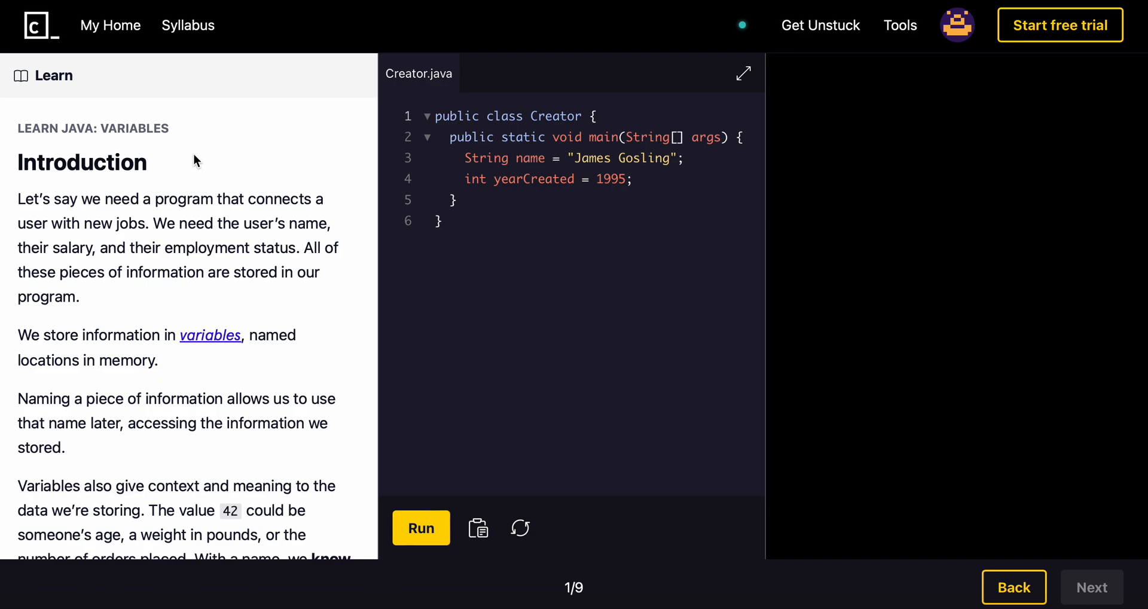